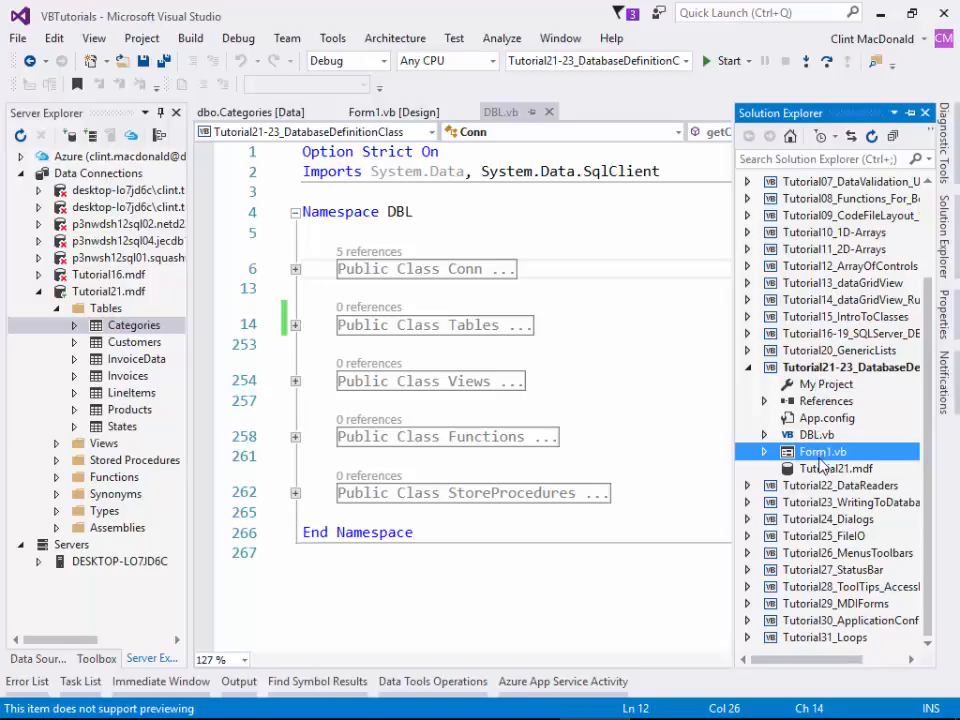
- Select the form and database files, then Save All pending project changes
{"action": "left_click", "coordinate": [836, 468]}
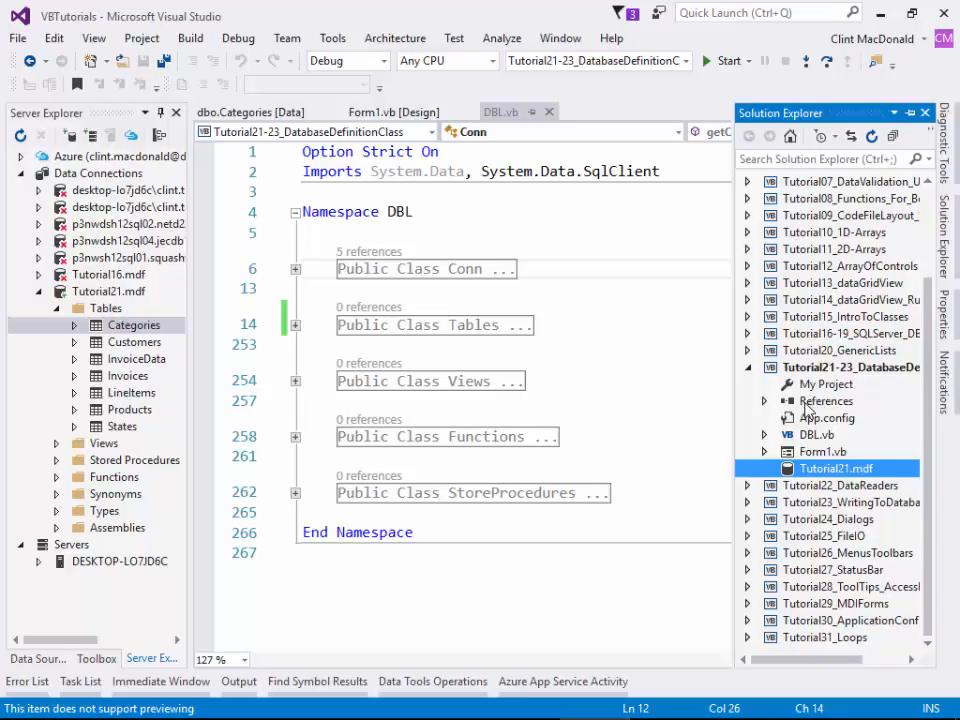
{"action": "left_click", "coordinate": [823, 451]}
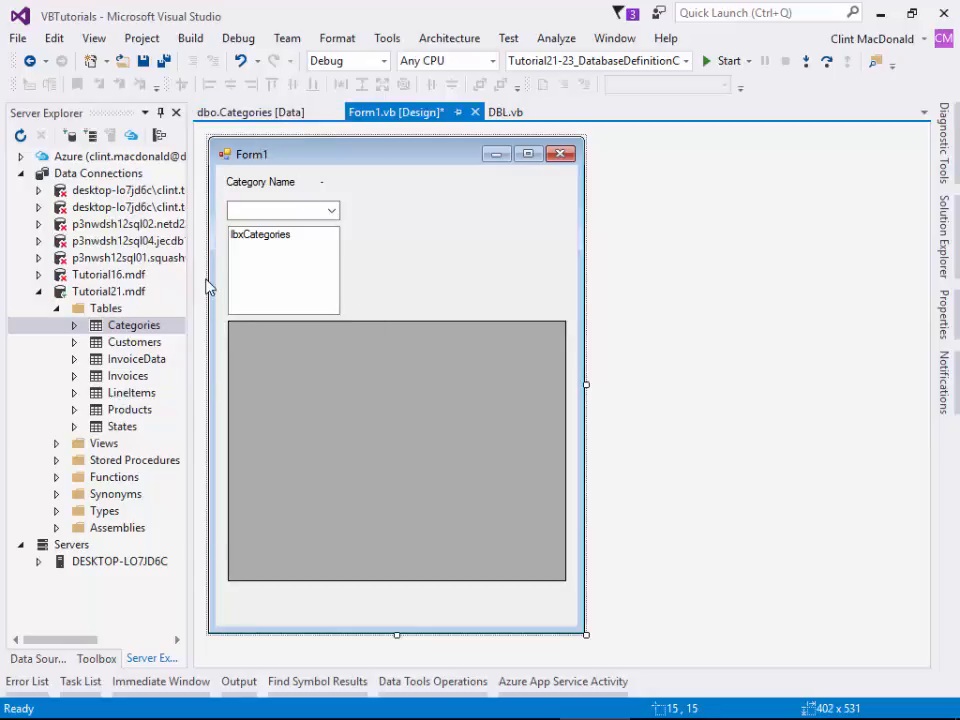
{"action": "mouse_move", "coordinate": [260, 329]}
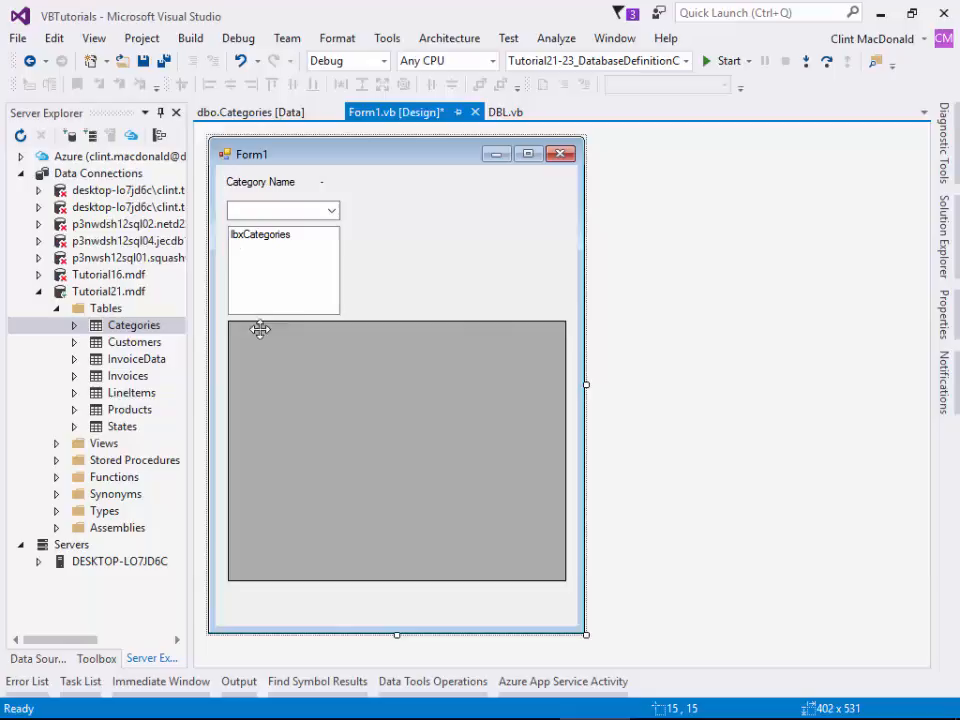
{"action": "mouse_move", "coordinate": [158, 57]}
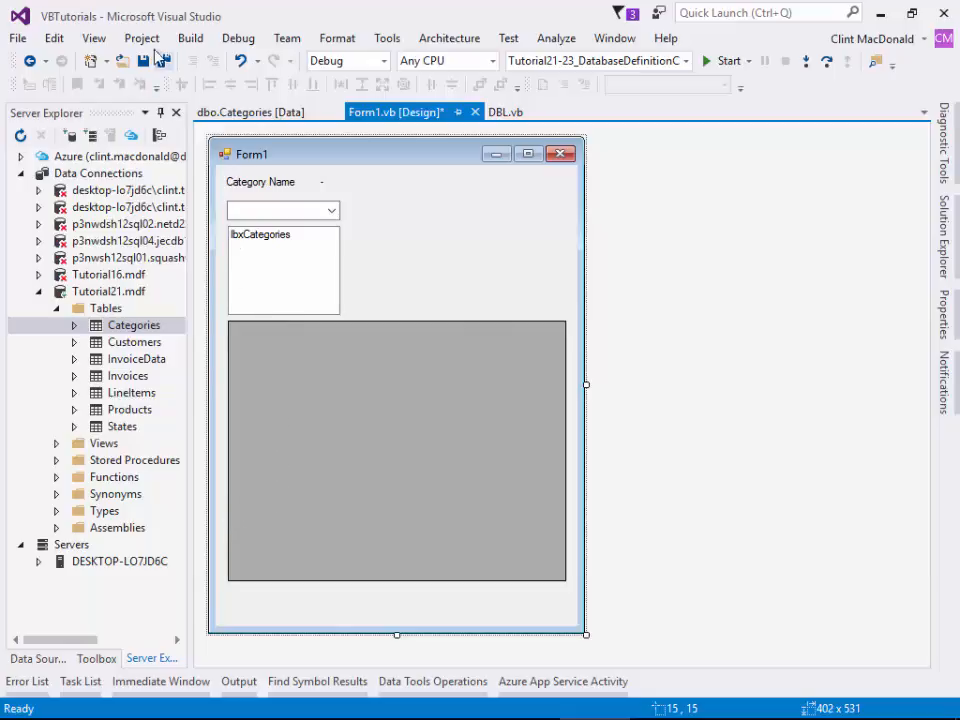
{"action": "mouse_move", "coordinate": [164, 61]}
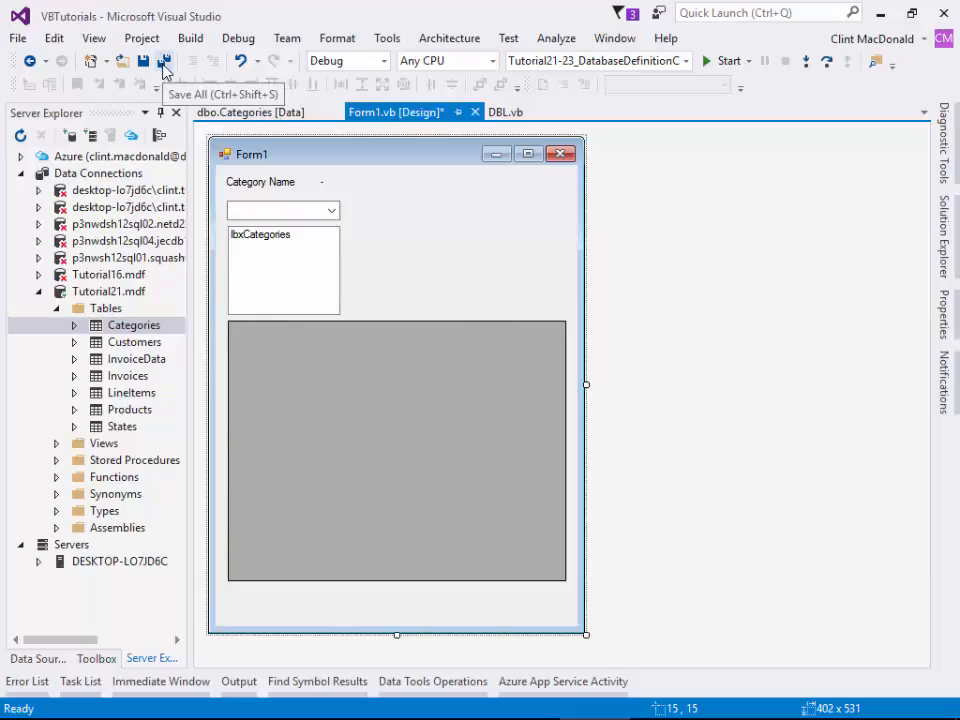
{"action": "left_click", "coordinate": [163, 61]}
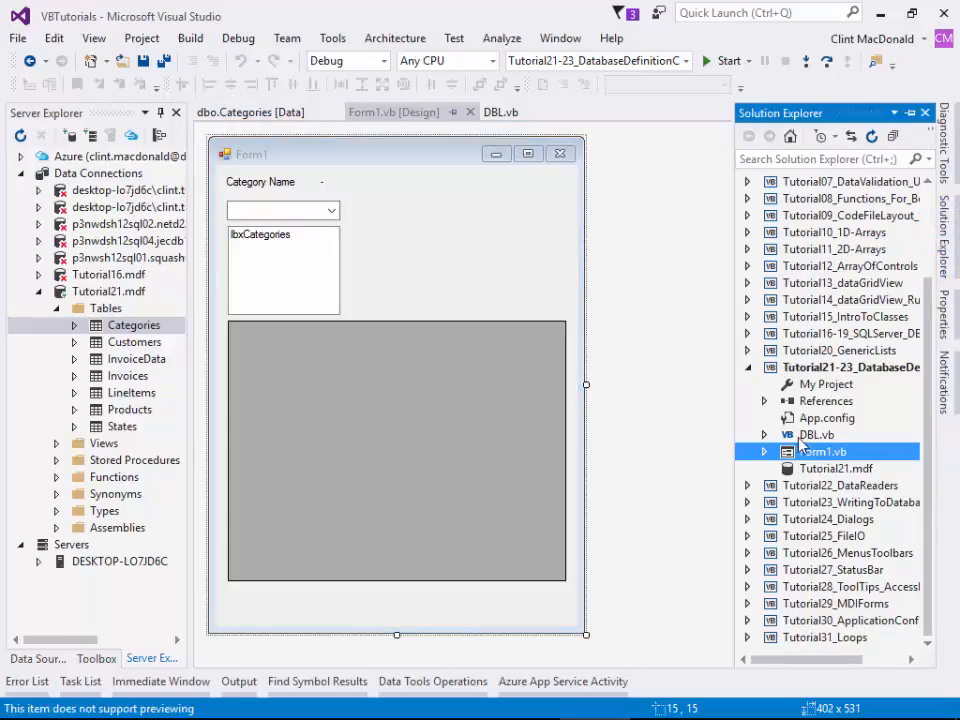
- Open DBL.vb in the editor and bring up the project's context menu
{"action": "double_click", "coordinate": [817, 434]}
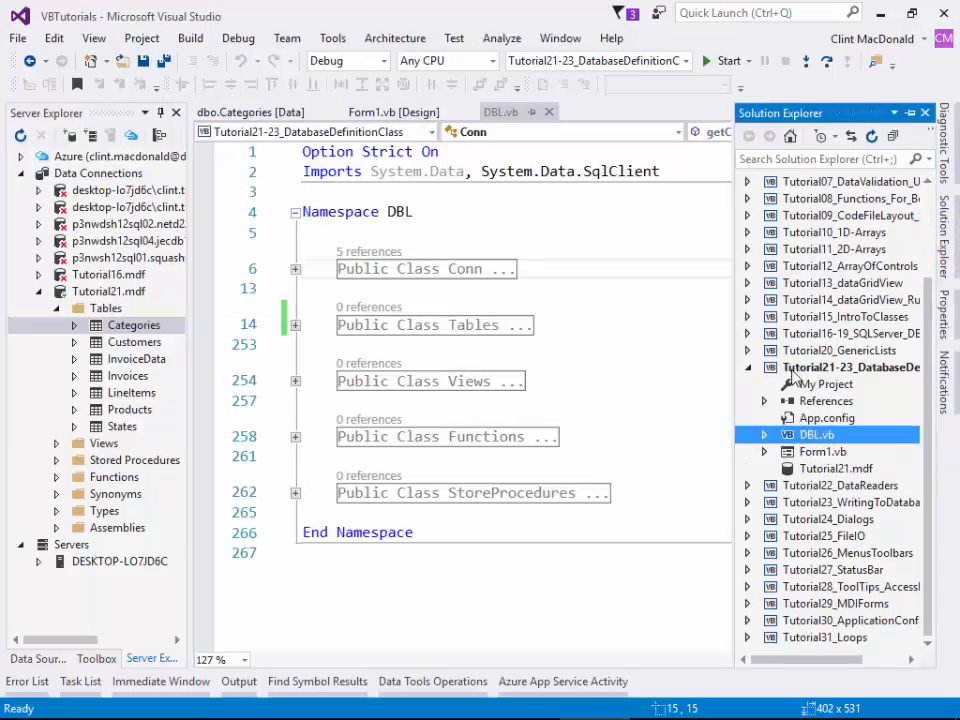
{"action": "right_click", "coordinate": [850, 367]}
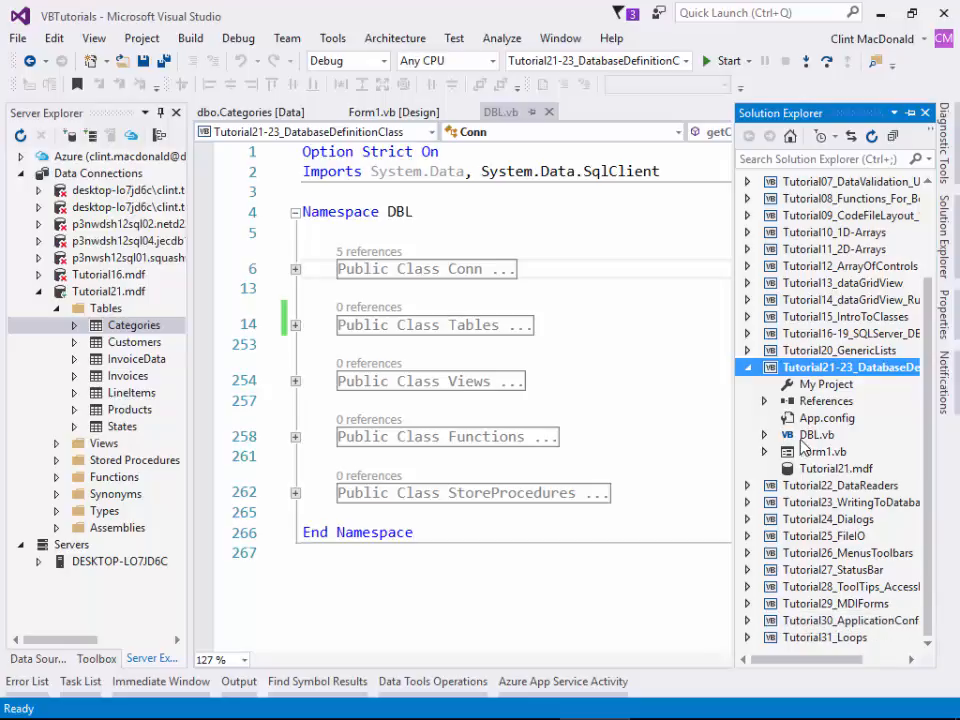
{"action": "mouse_move", "coordinate": [810, 447]}
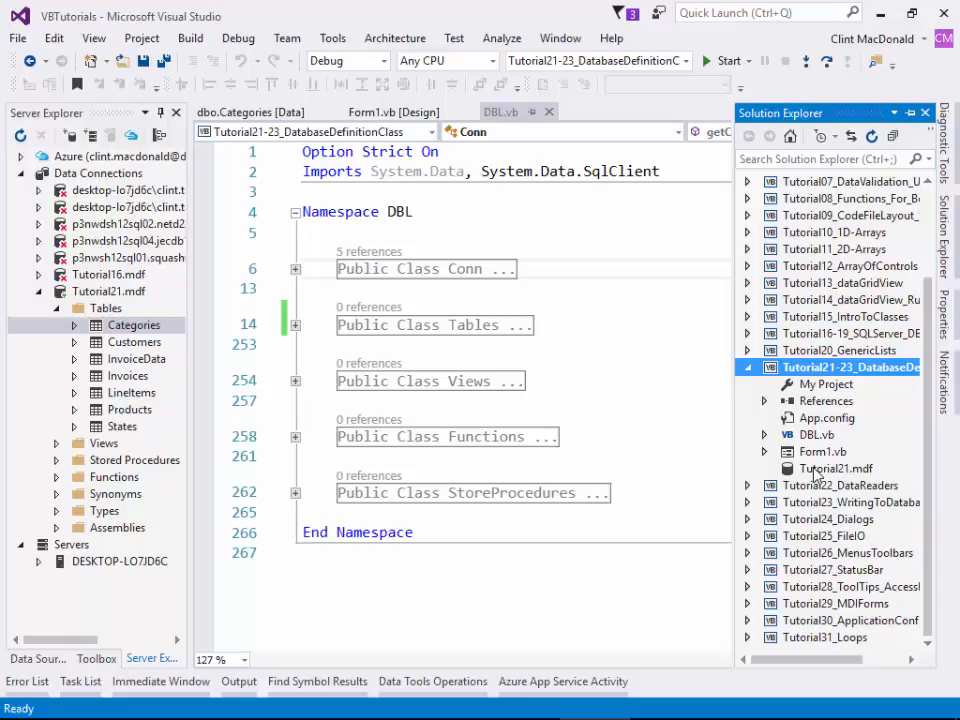
{"action": "mouse_move", "coordinate": [810, 478]}
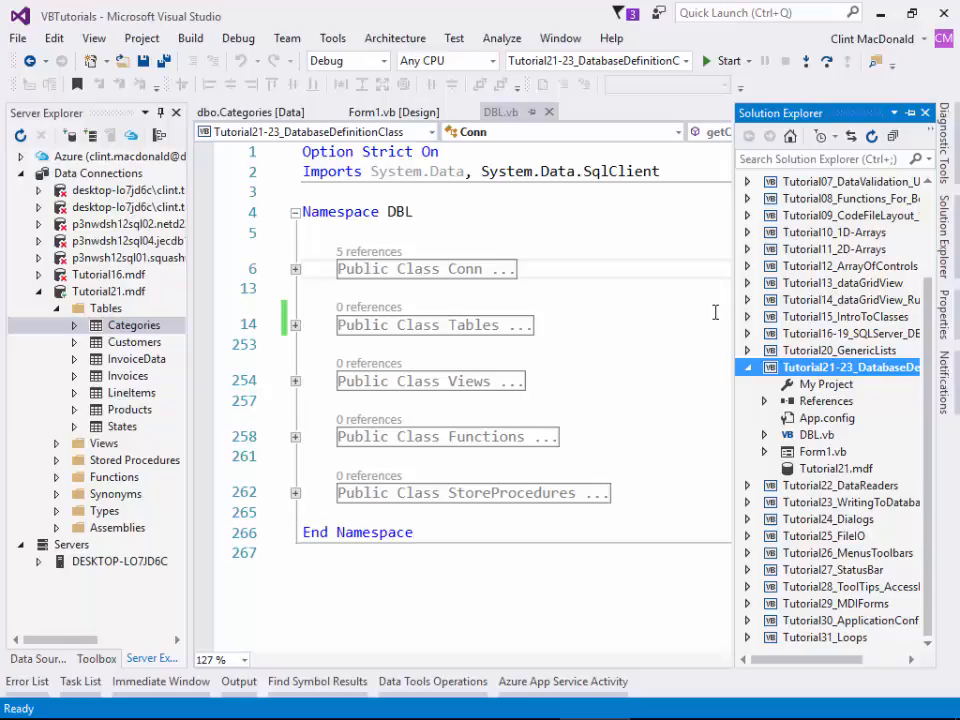
{"action": "mouse_move", "coordinate": [633, 463]}
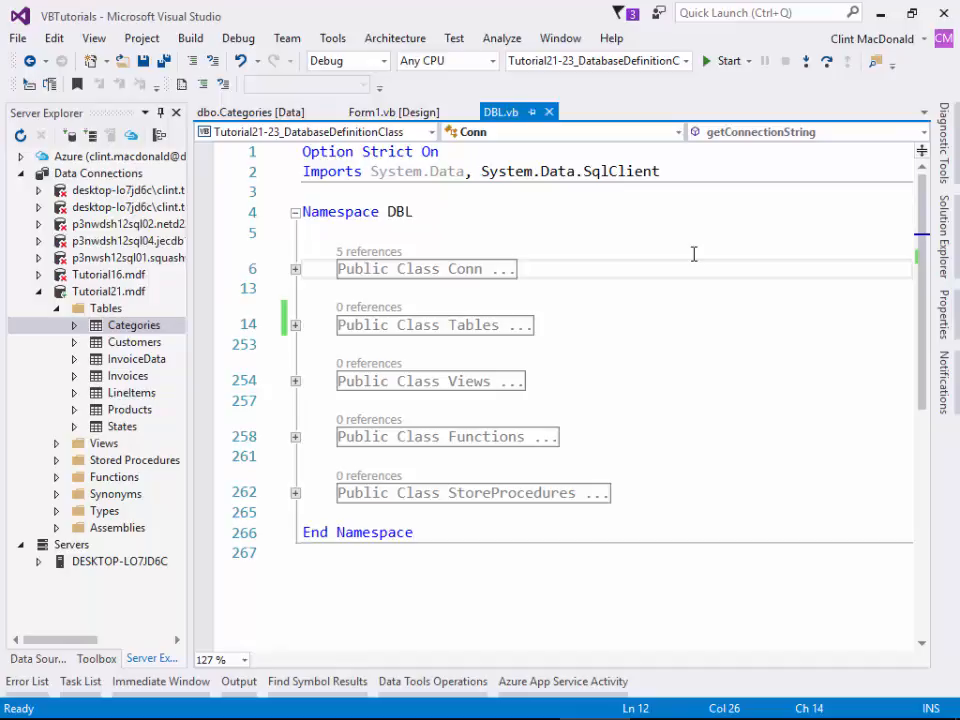
{"action": "mouse_move", "coordinate": [826, 249]}
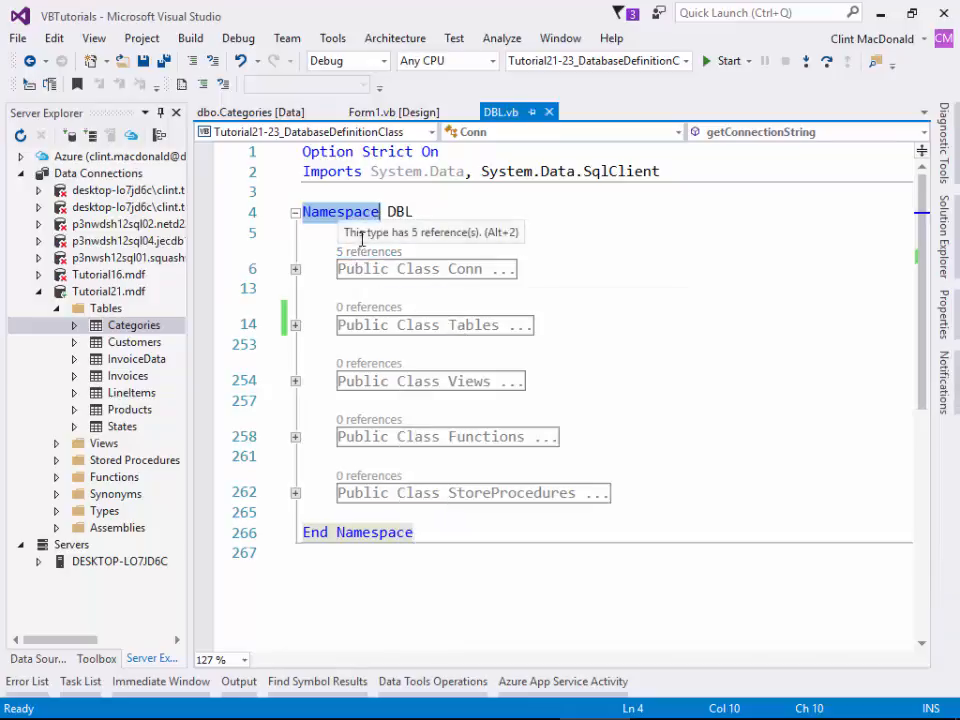
{"action": "mouse_move", "coordinate": [435, 158]}
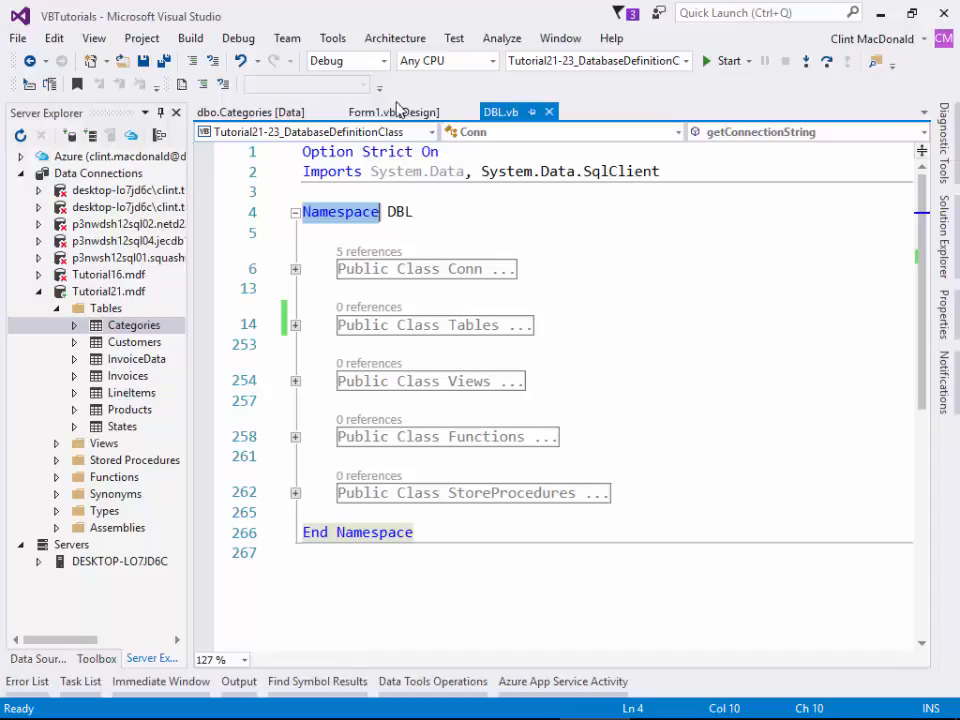
- Generate an empty Form1_Load handler, save it, and switch back to DBL.vb
{"action": "left_click", "coordinate": [391, 111]}
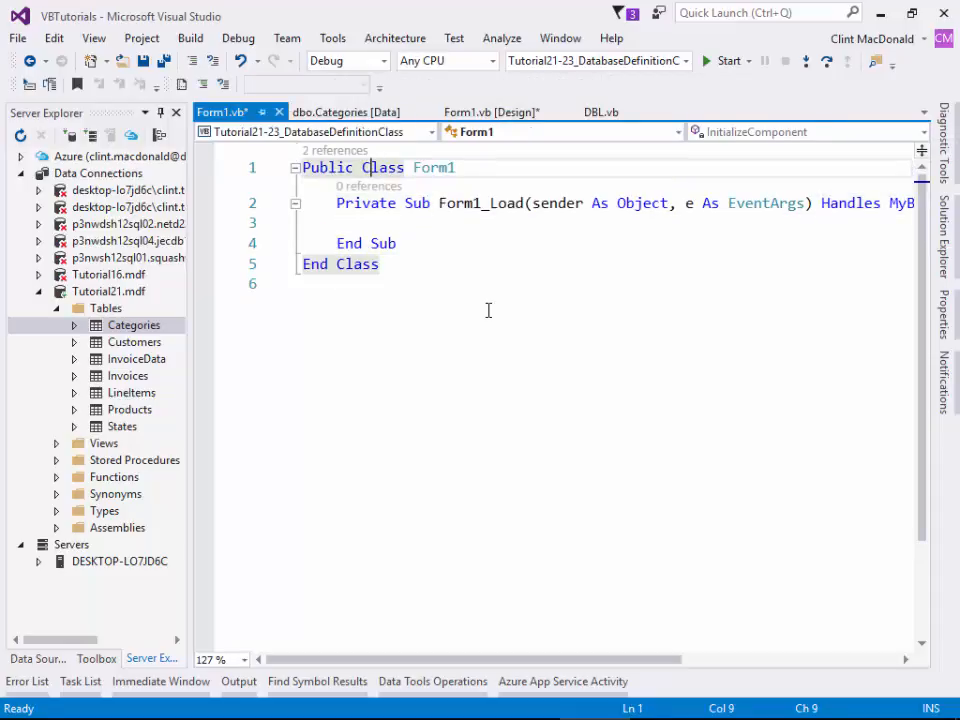
{"action": "type", "text": "db1"}
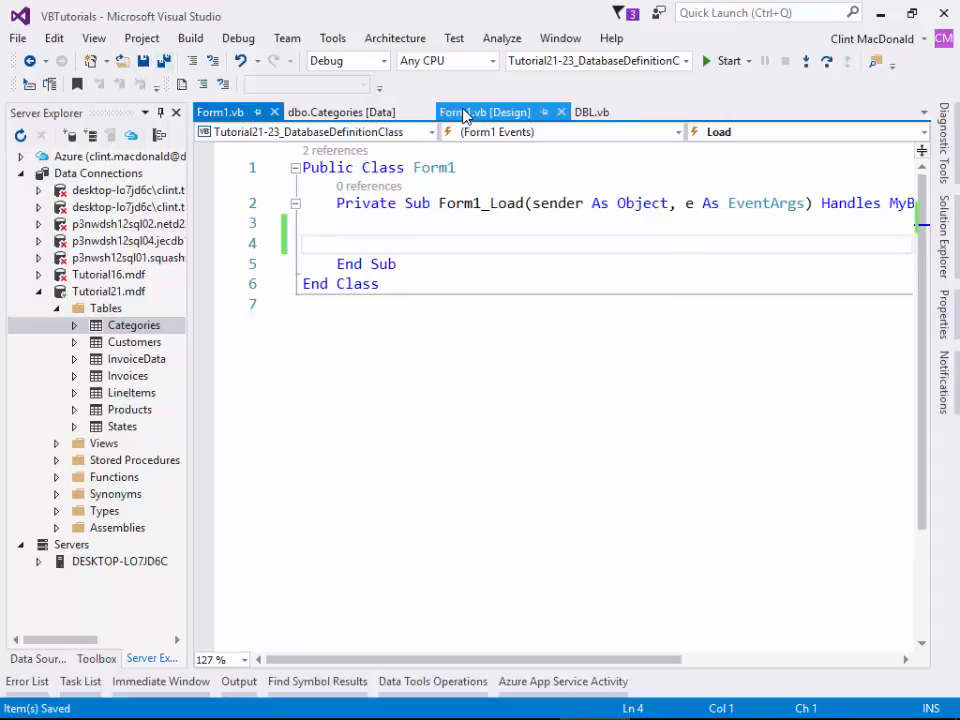
{"action": "left_click", "coordinate": [591, 111]}
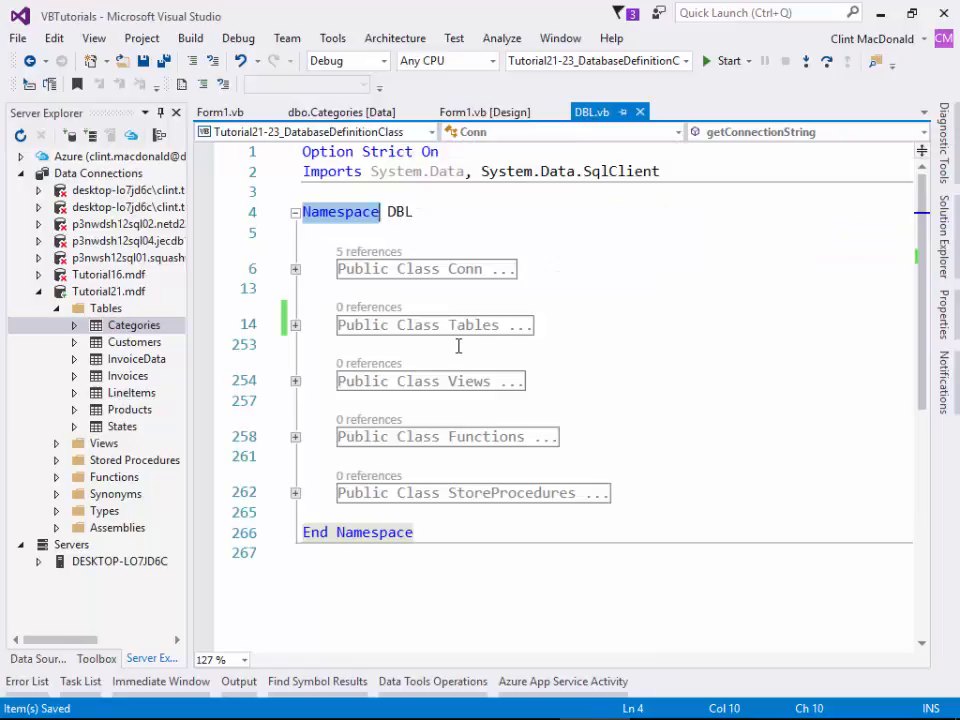
{"action": "mouse_move", "coordinate": [465, 343]}
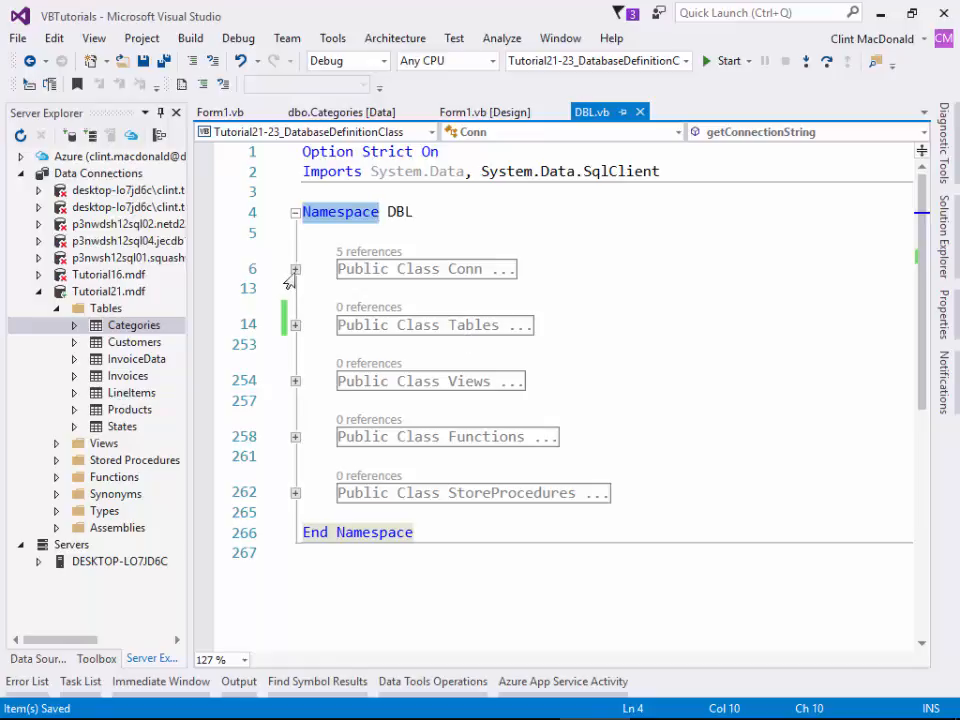
- Expand the Conn class and go to the definition of My.Settings.dbConn
{"action": "left_click", "coordinate": [295, 269]}
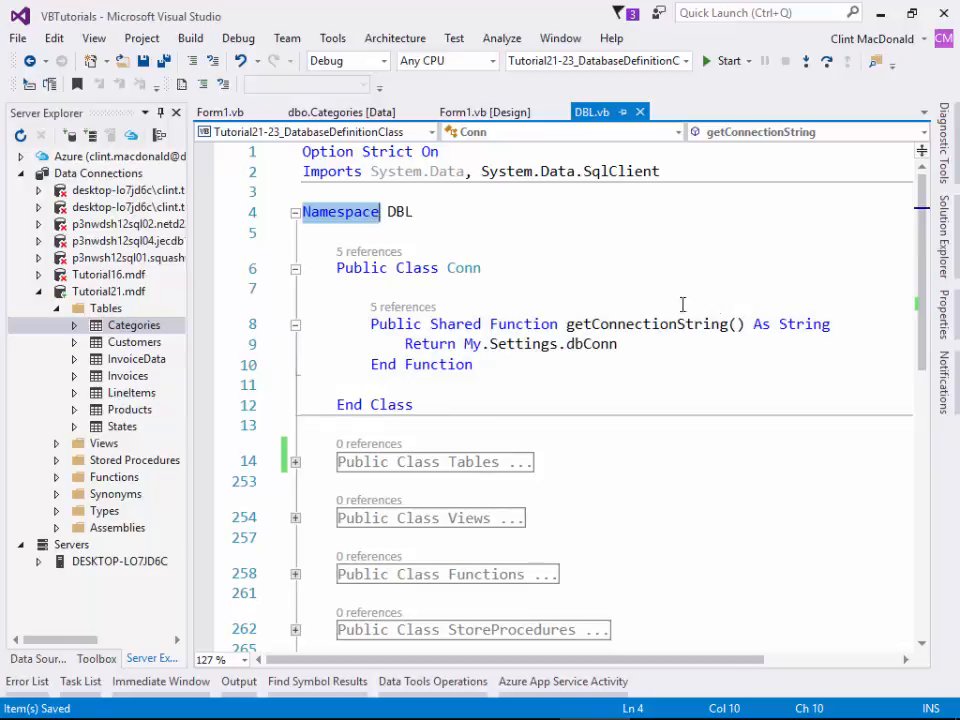
{"action": "double_click", "coordinate": [804, 324]}
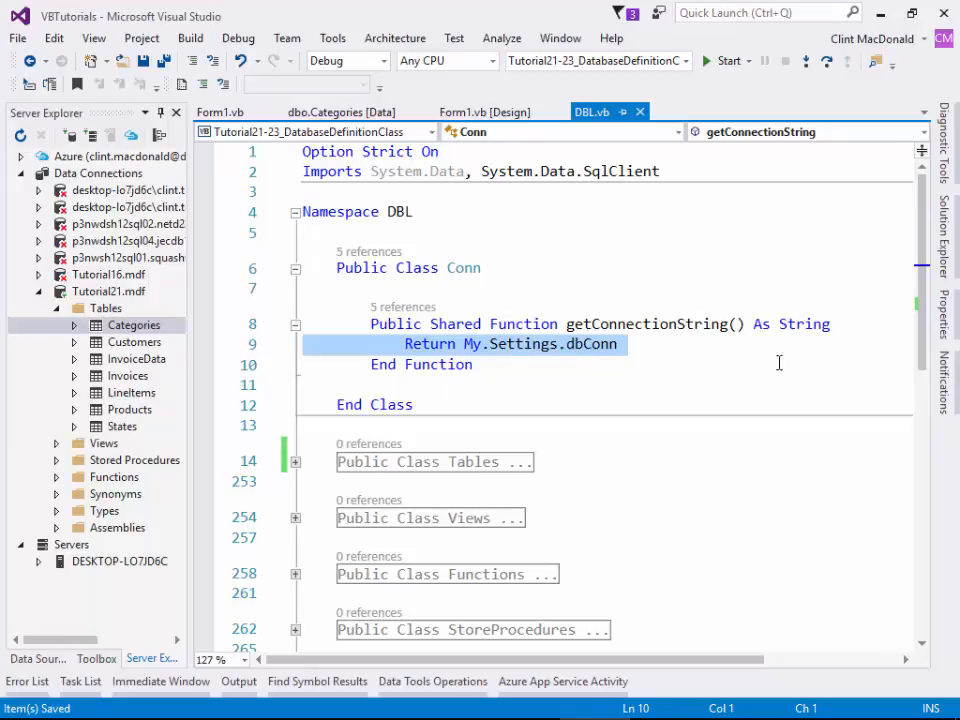
{"action": "right_click", "coordinate": [880, 367]}
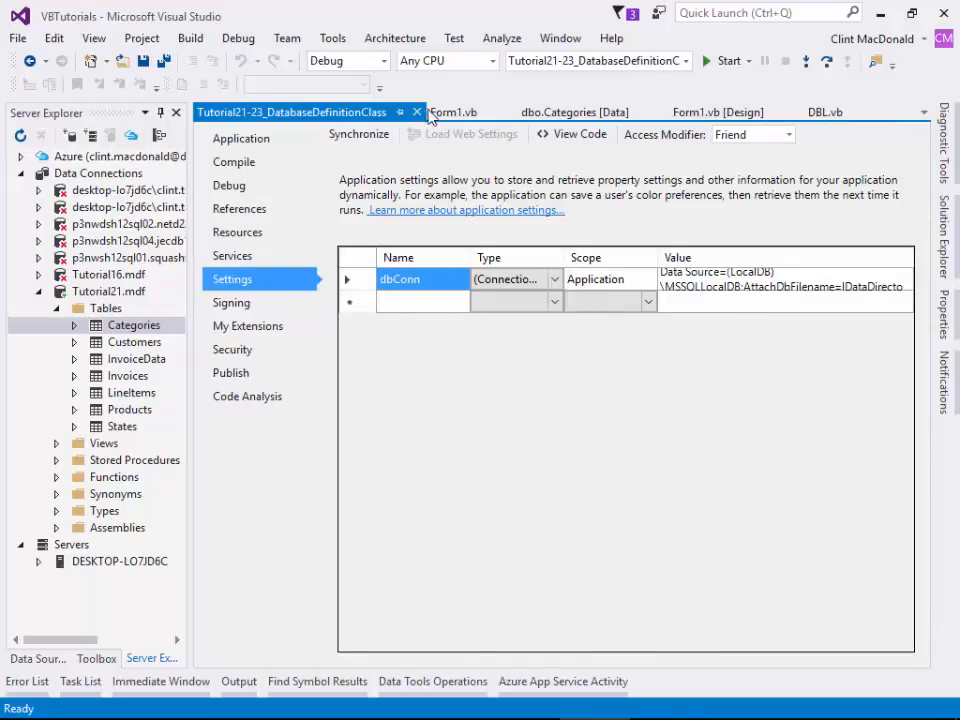
- Close the project Settings page to return to DBL.vb
{"action": "left_click", "coordinate": [825, 111]}
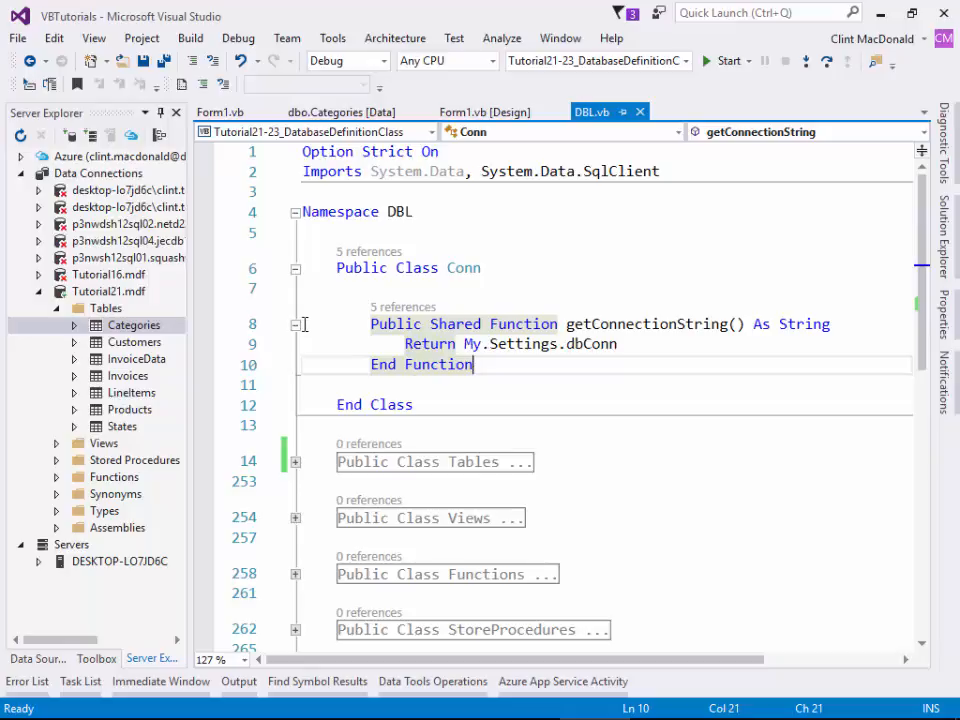
- Collapse the Conn class outline in DBL.vb
{"action": "left_click", "coordinate": [294, 324]}
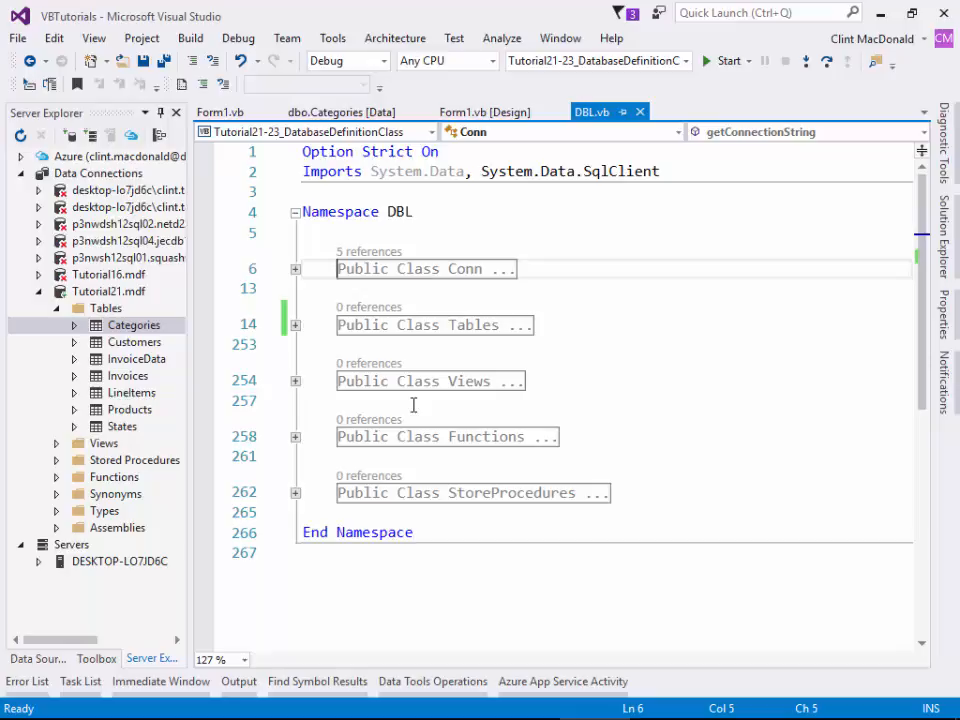
{"action": "mouse_move", "coordinate": [370, 396]}
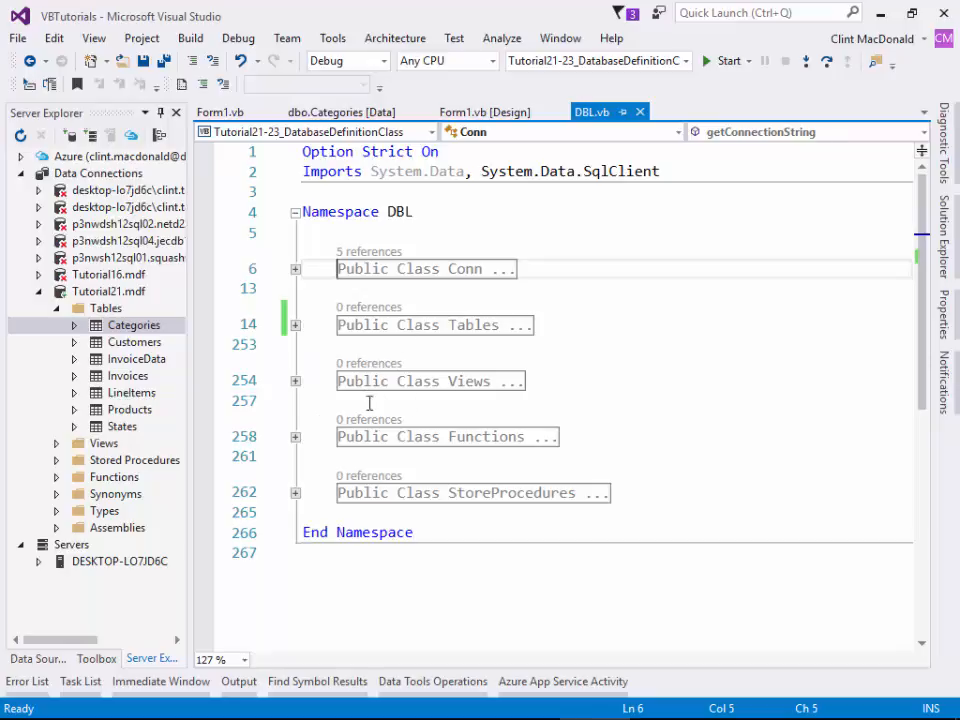
- Expand the Tables class, then the Categories class inside it
{"action": "left_click", "coordinate": [294, 323]}
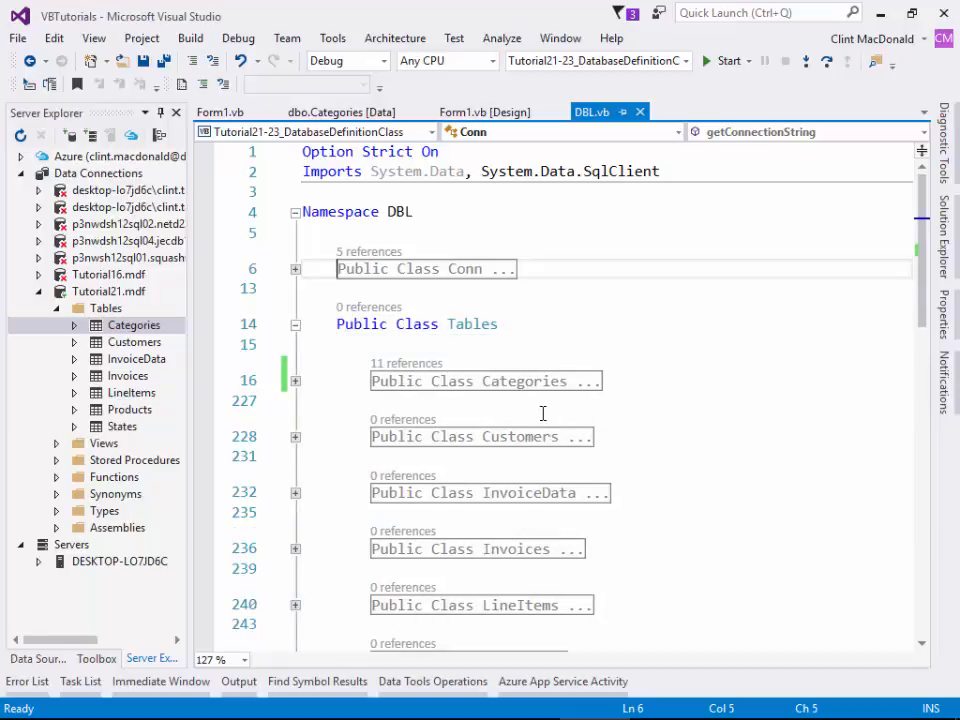
{"action": "mouse_move", "coordinate": [437, 362]}
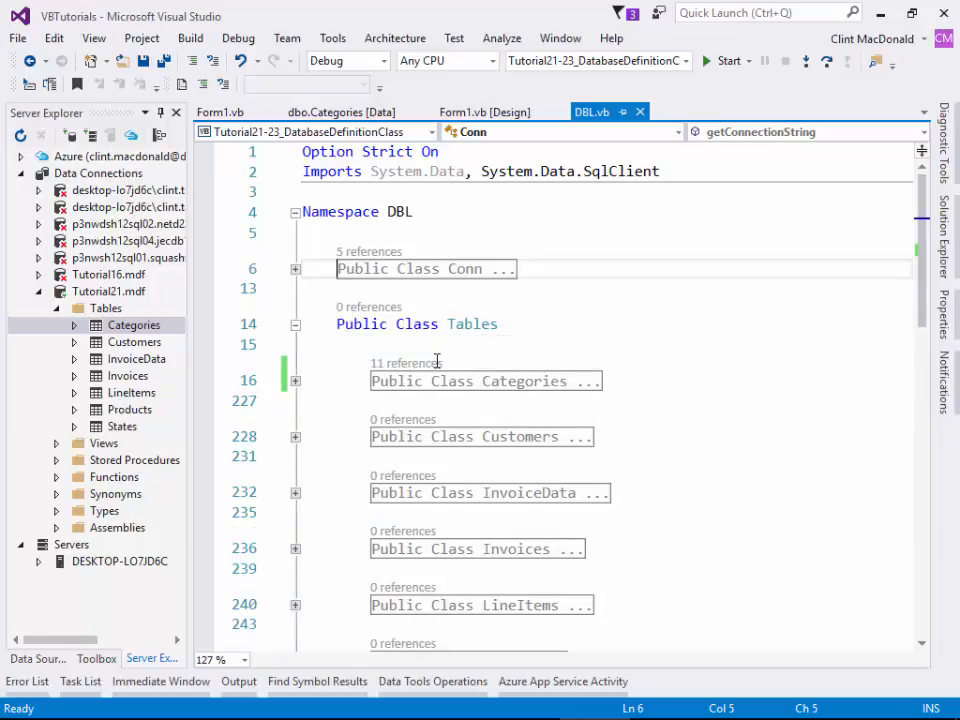
{"action": "scroll", "scroll_direction": "down", "scroll_amount": 3}
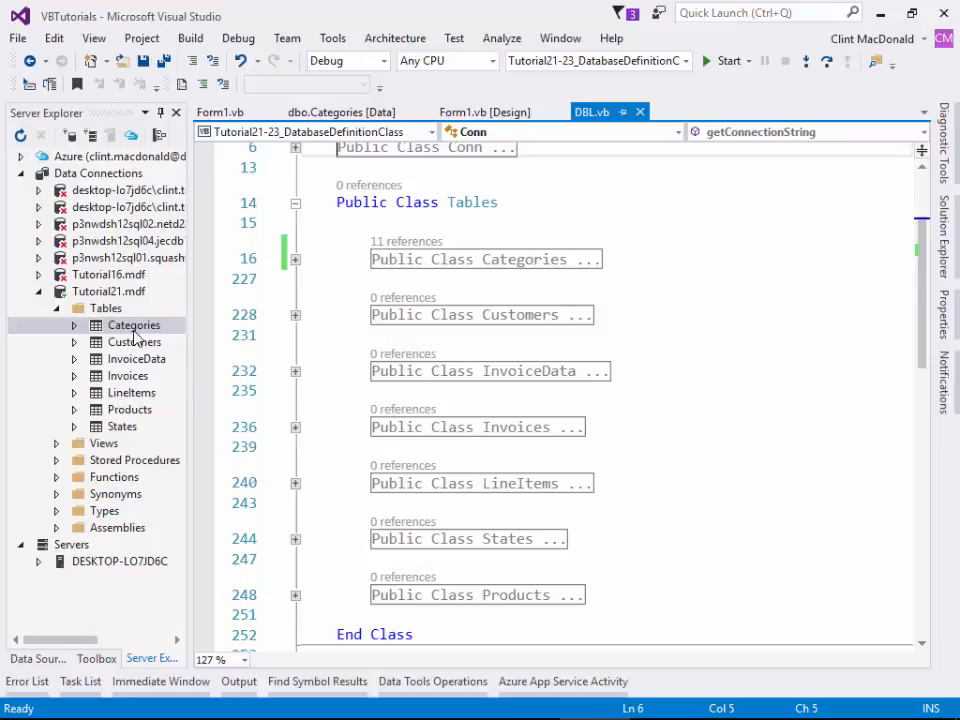
{"action": "mouse_move", "coordinate": [192, 352]}
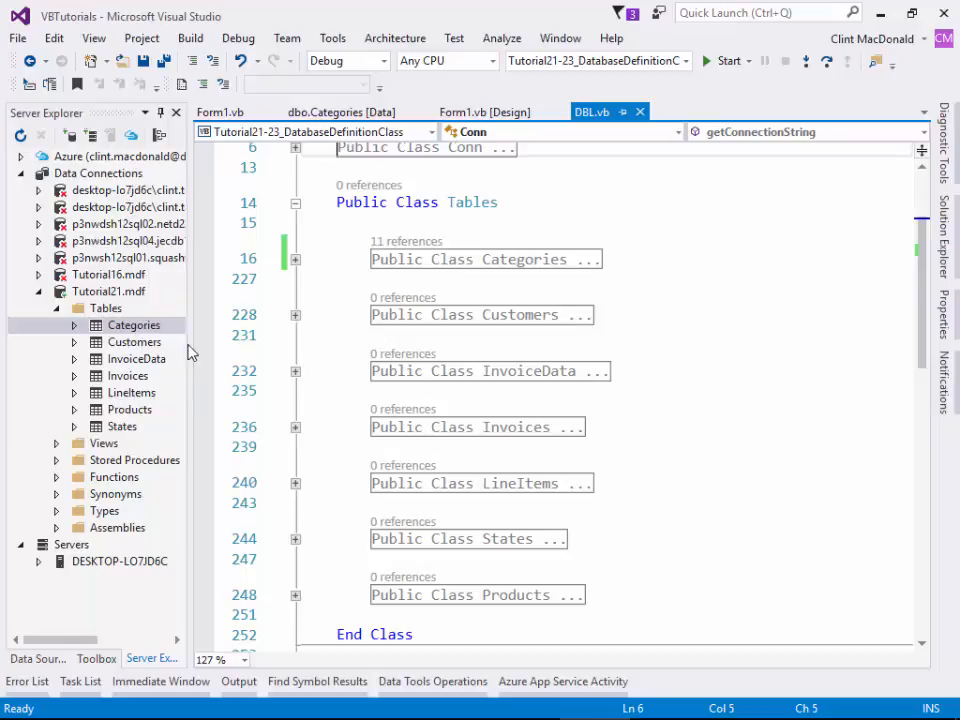
{"action": "mouse_move", "coordinate": [288, 347]}
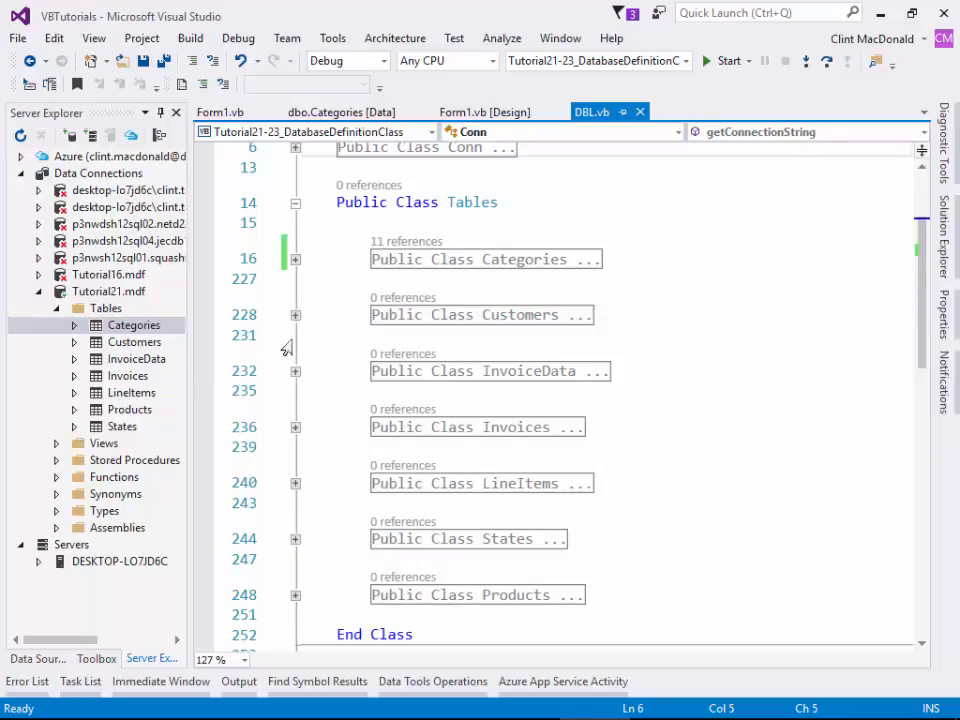
{"action": "mouse_move", "coordinate": [325, 365]}
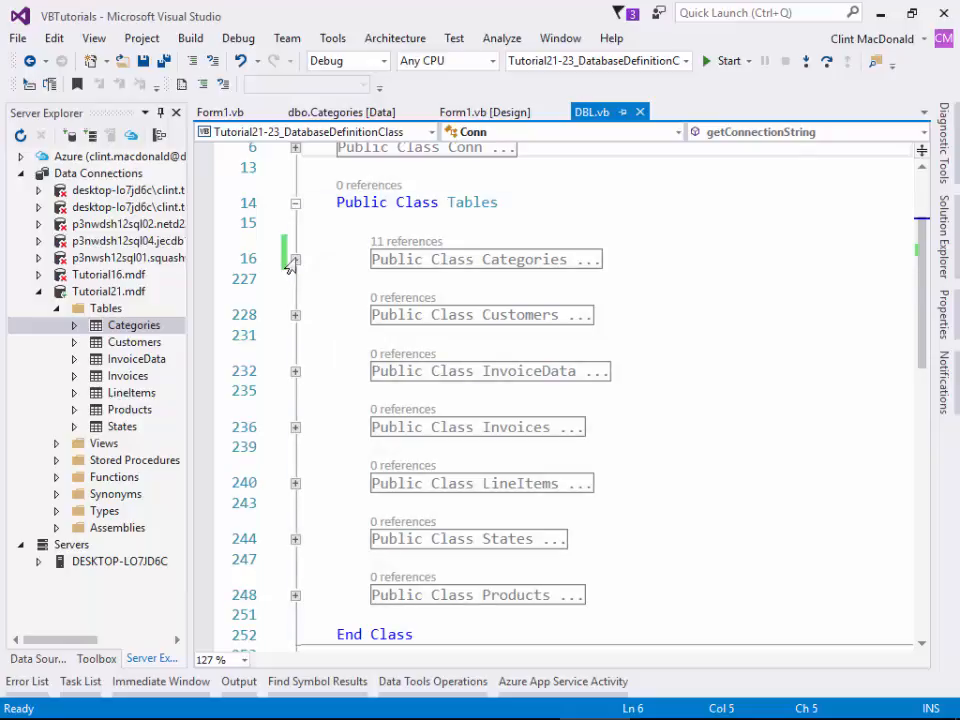
{"action": "left_click", "coordinate": [294, 258]}
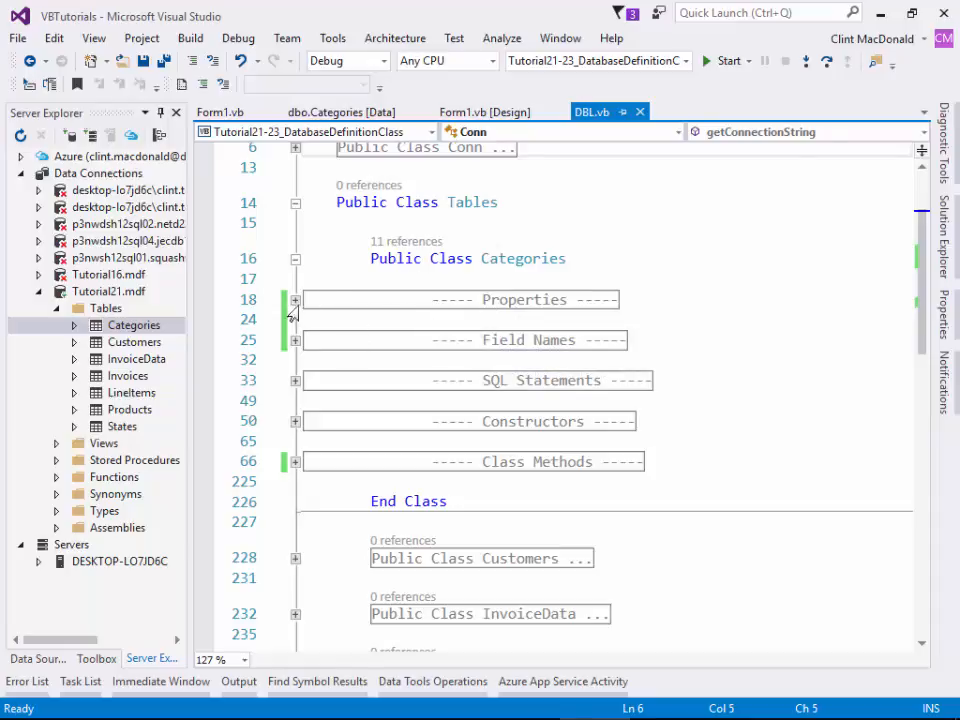
- Expand Properties, view the Categories table columns in Server Explorer, then collapse Properties
{"action": "left_click", "coordinate": [295, 299]}
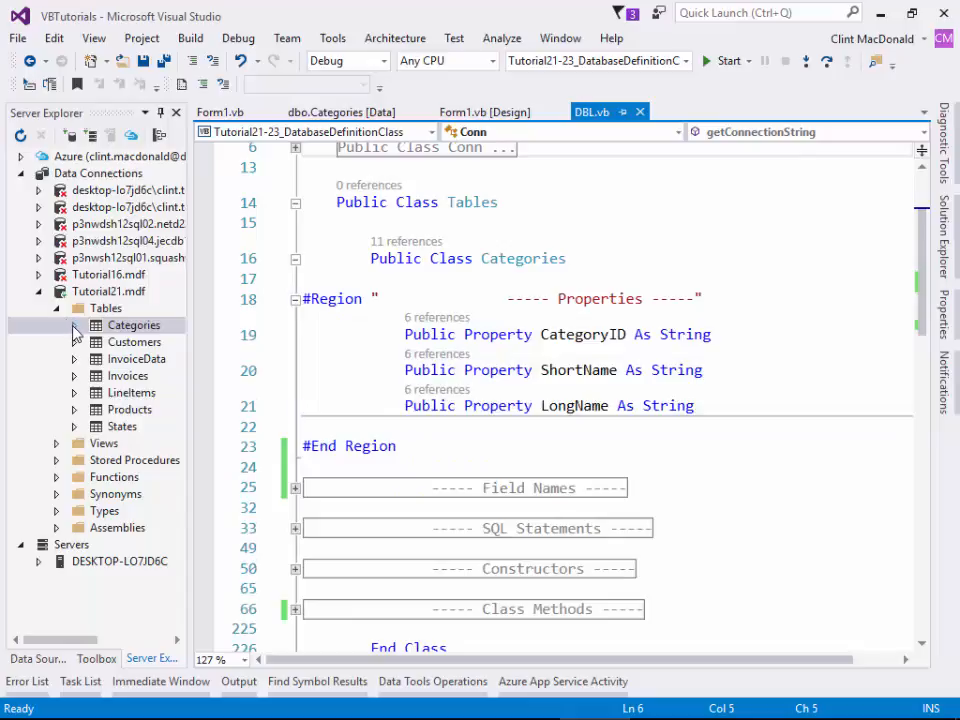
{"action": "left_click", "coordinate": [75, 325]}
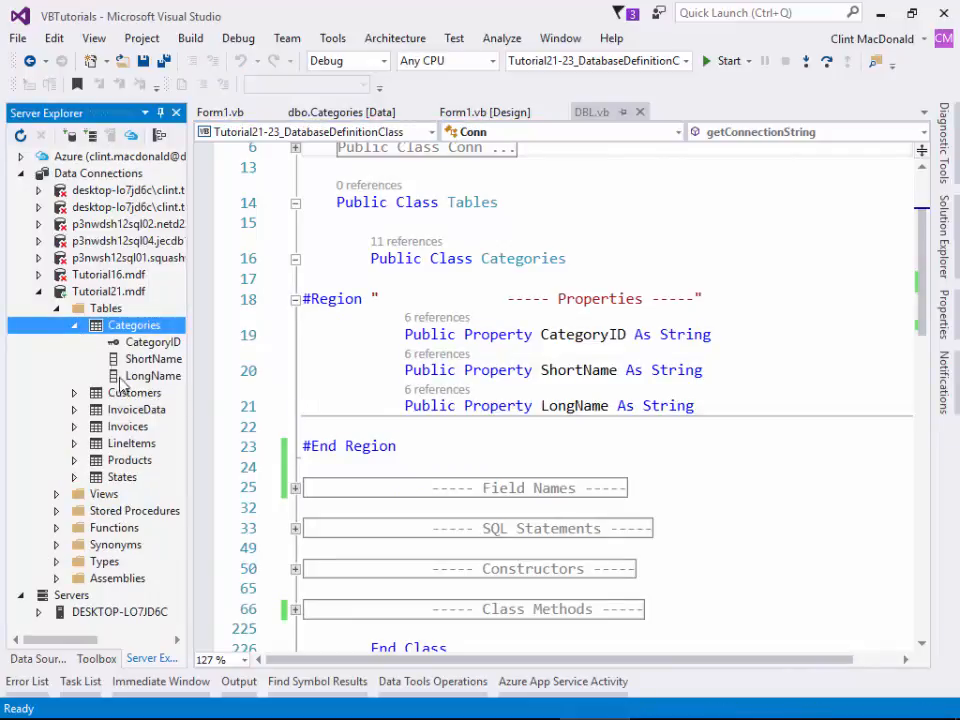
{"action": "mouse_move", "coordinate": [160, 382]}
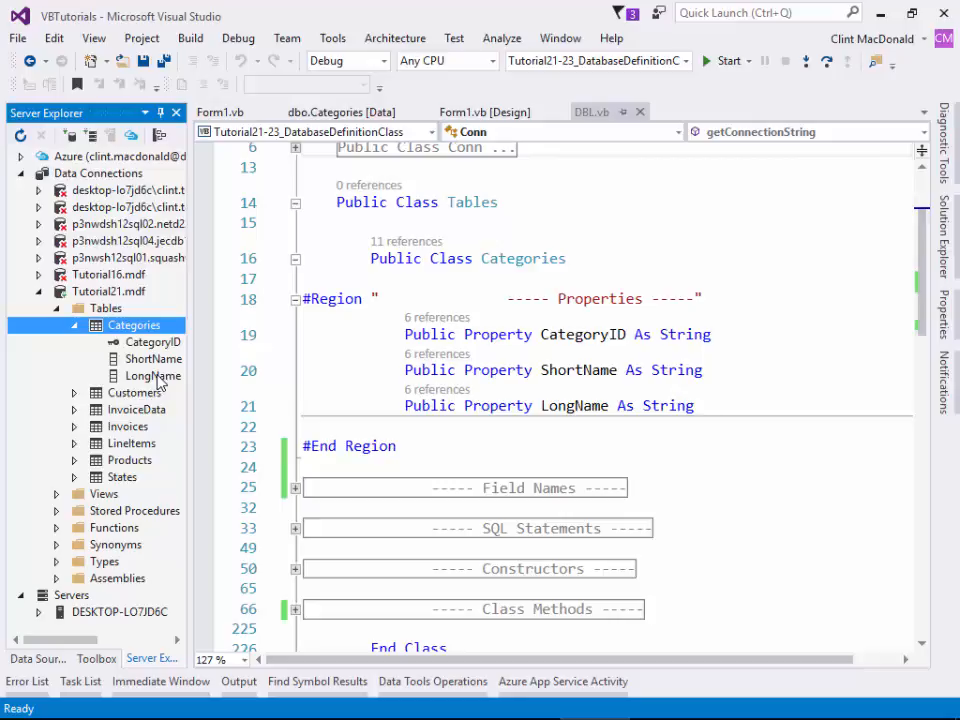
{"action": "mouse_move", "coordinate": [575, 405]}
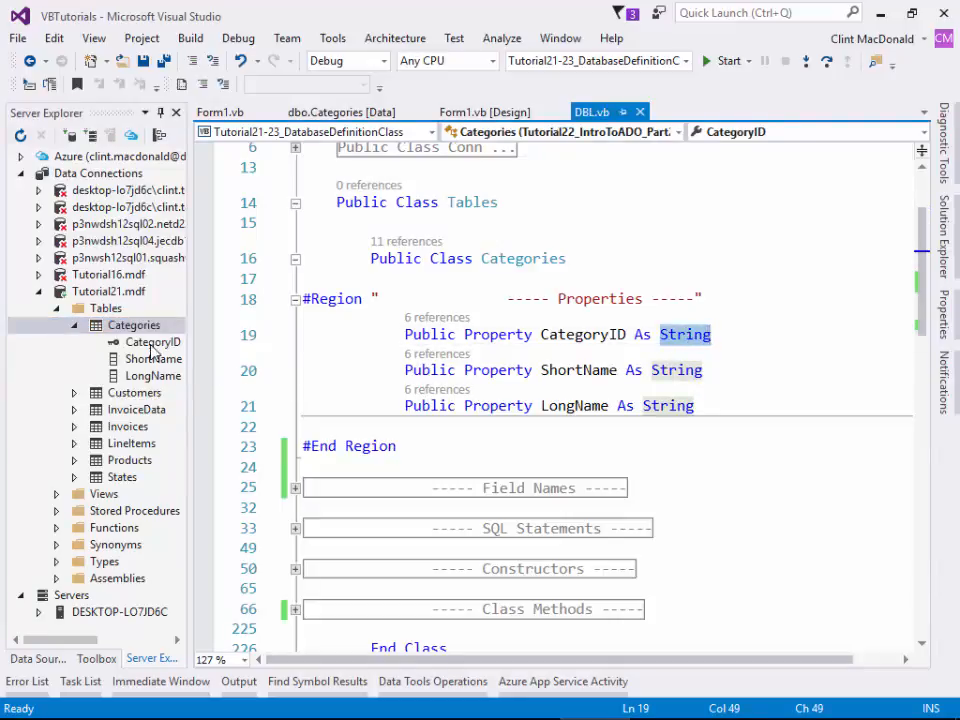
{"action": "left_click", "coordinate": [149, 342]}
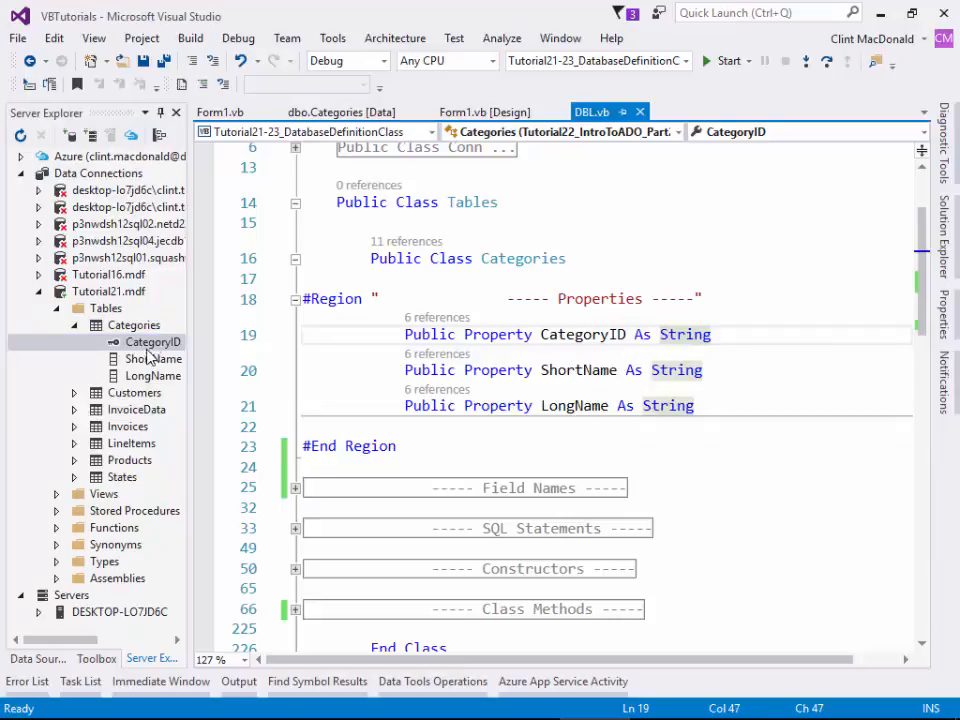
{"action": "left_click", "coordinate": [148, 342]}
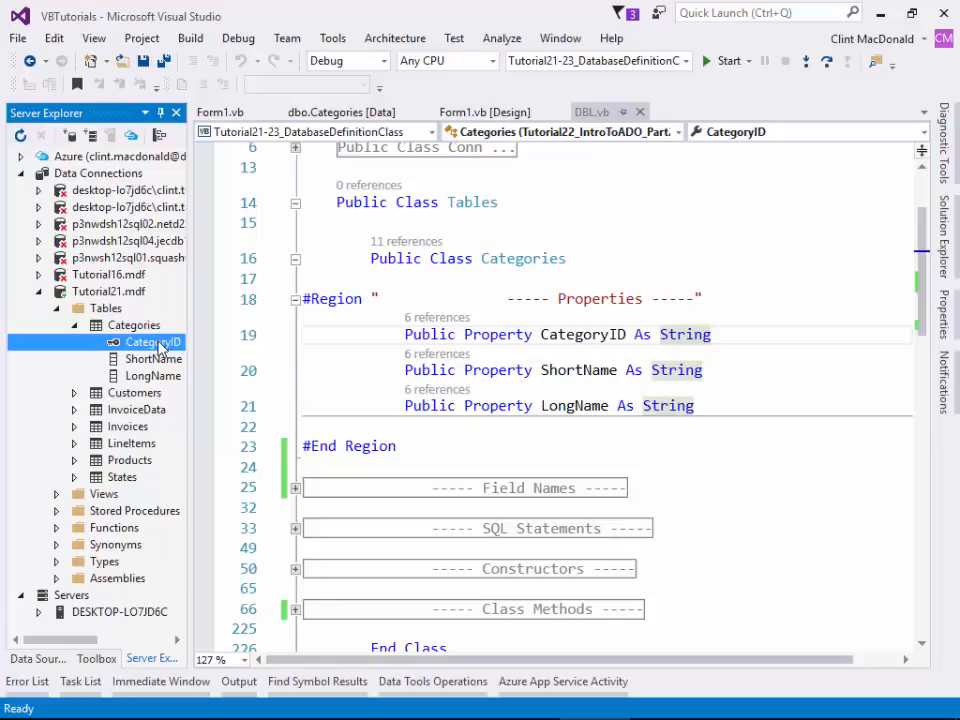
{"action": "double_click", "coordinate": [685, 334]}
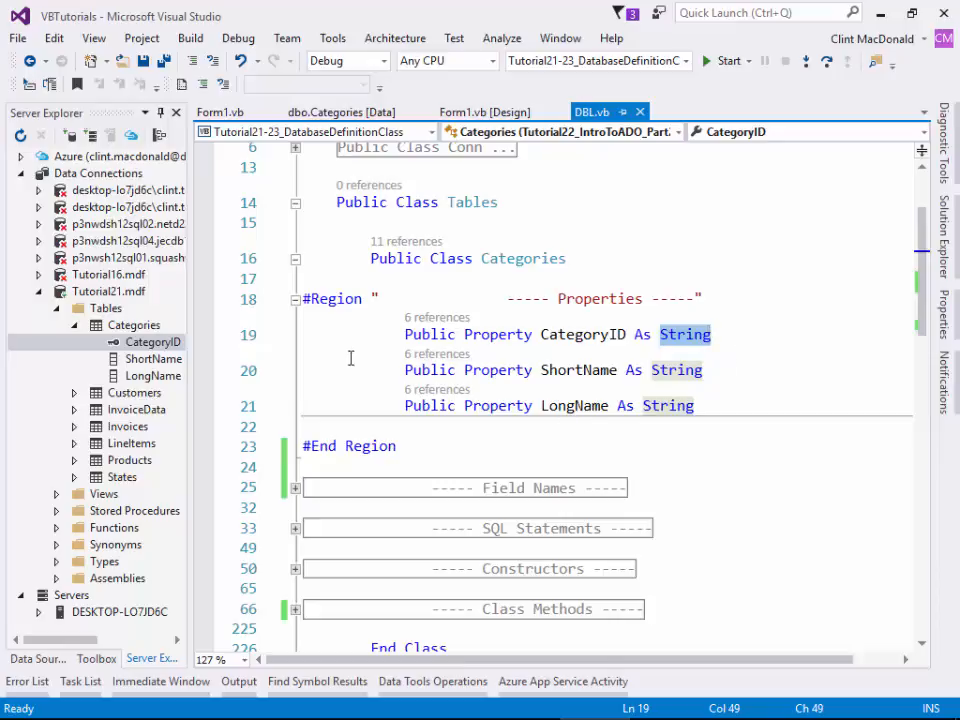
{"action": "left_click", "coordinate": [296, 299]}
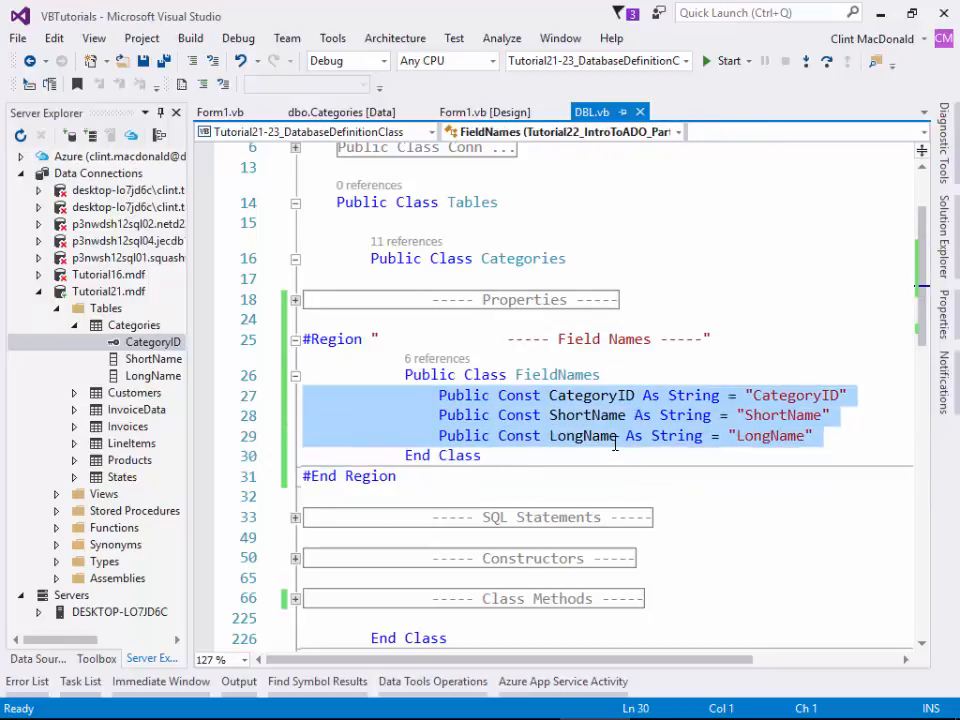
- Clear the constant selection and collapse the Field Names region
{"action": "left_click", "coordinate": [590, 415]}
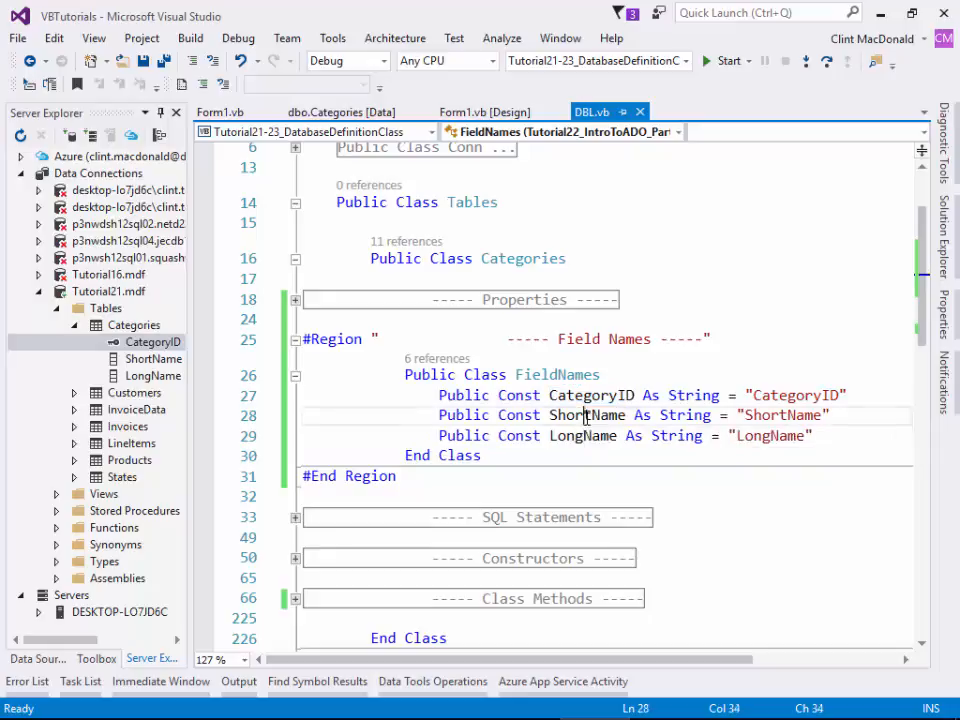
{"action": "double_click", "coordinate": [583, 435]}
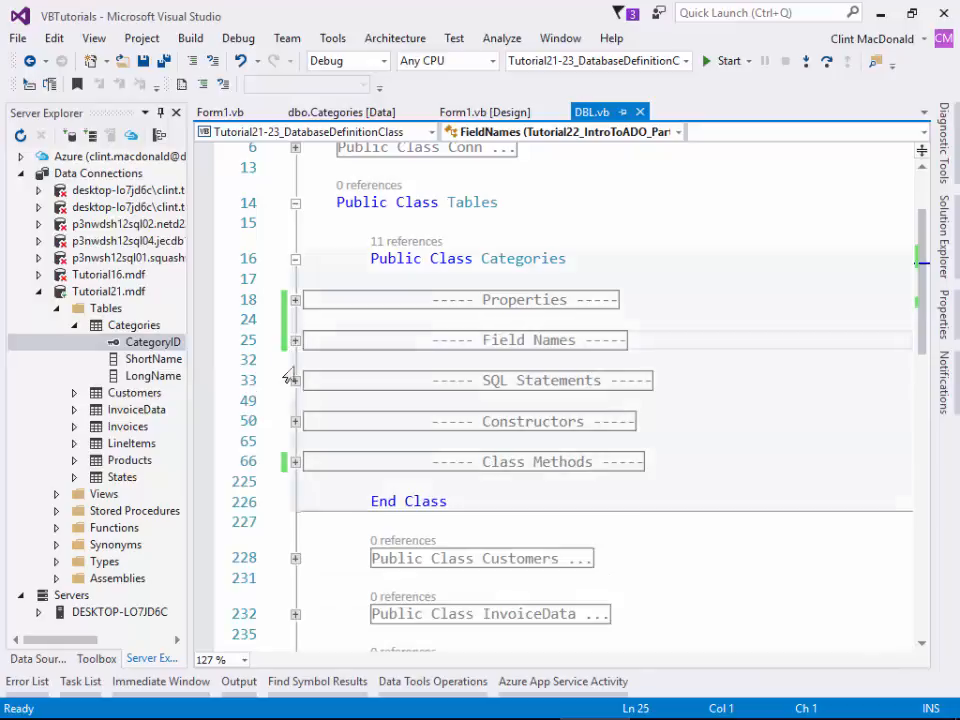
{"action": "left_click", "coordinate": [295, 379]}
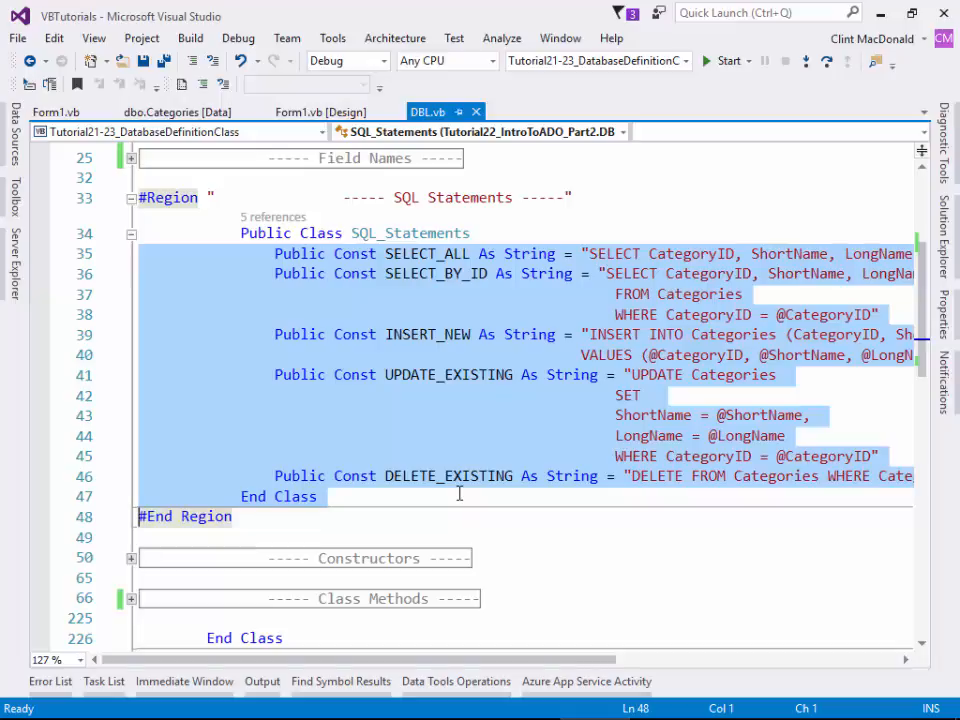
{"action": "mouse_move", "coordinate": [428, 374]}
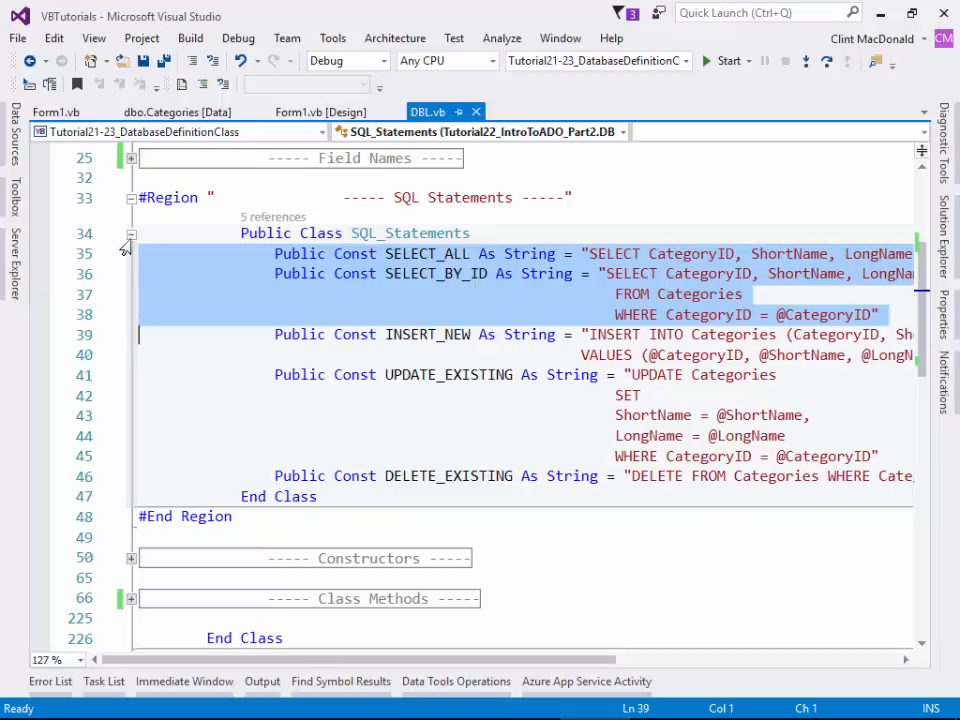
{"action": "left_click", "coordinate": [131, 233]}
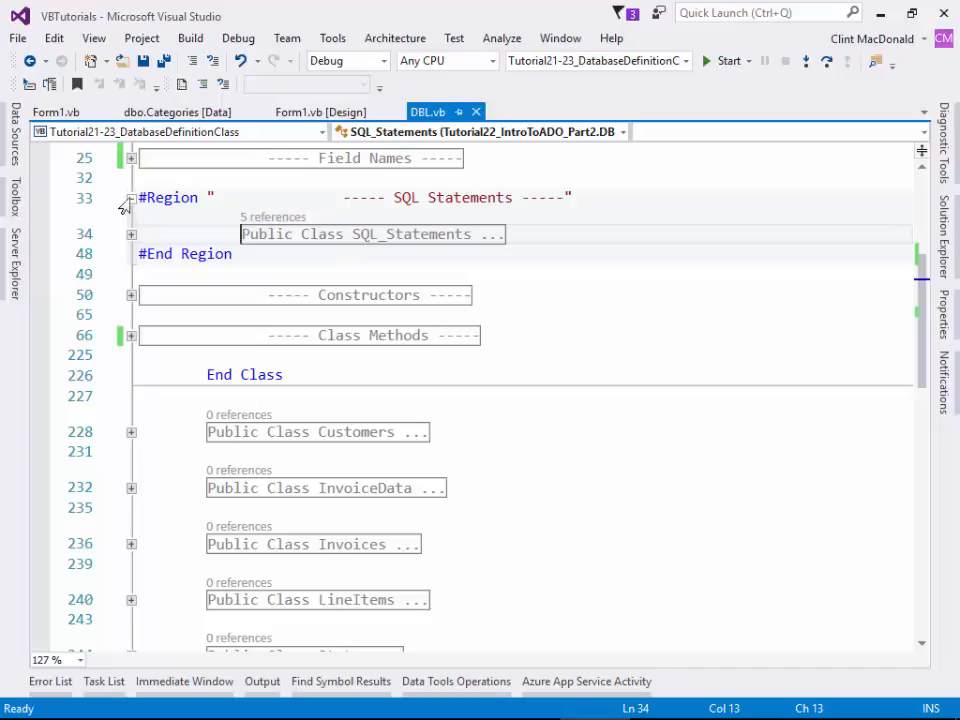
{"action": "left_click", "coordinate": [130, 198]}
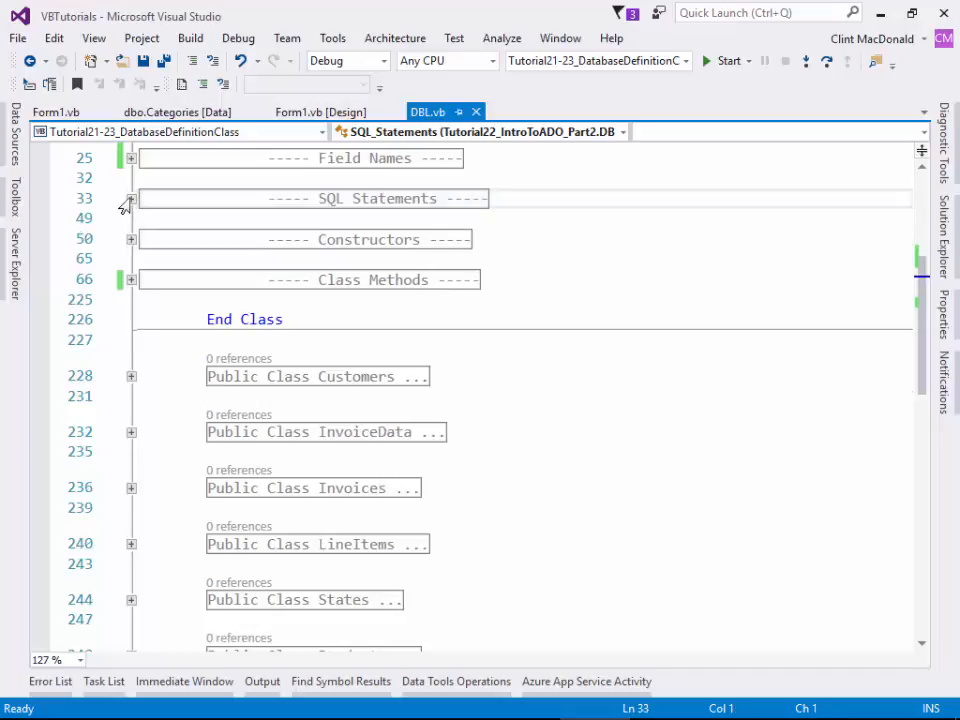
- Add Public Sub New(Category_ID, Short_Name, Long_Name As String) assigning CategoryID, ShortName and LongName
{"action": "left_click", "coordinate": [131, 238]}
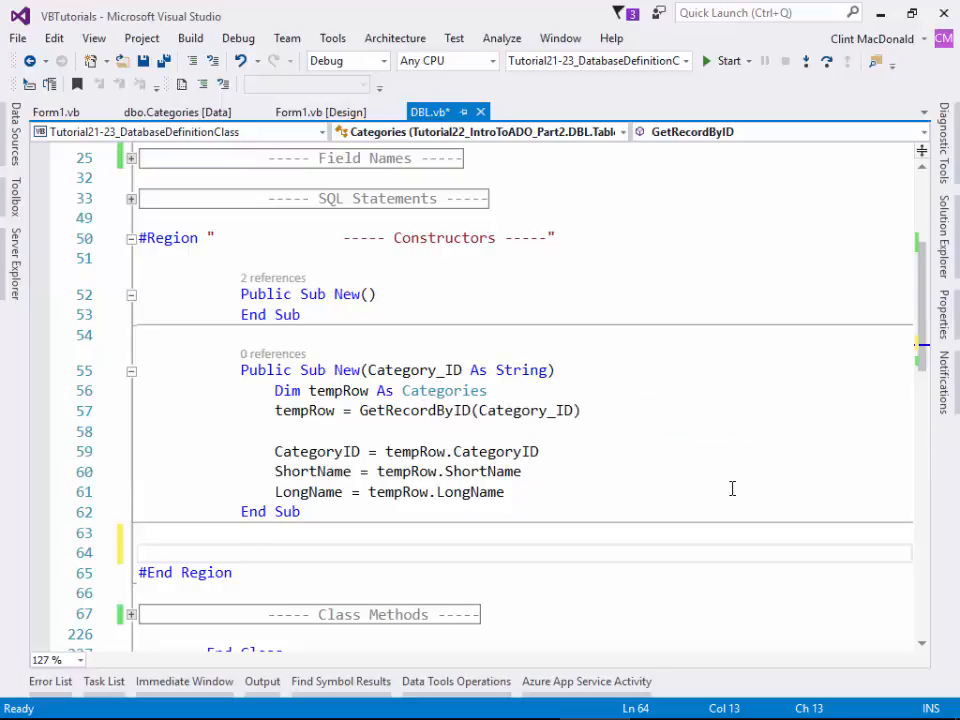
{"action": "type", "text": "public sub new"}
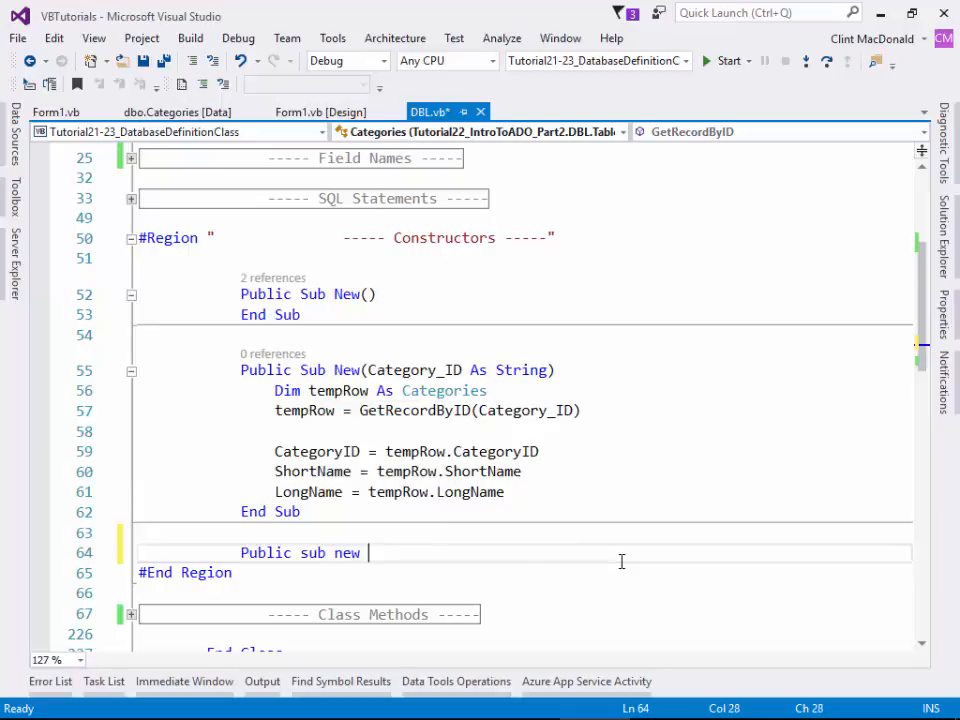
{"action": "type", "text": "(CategoryID)"}
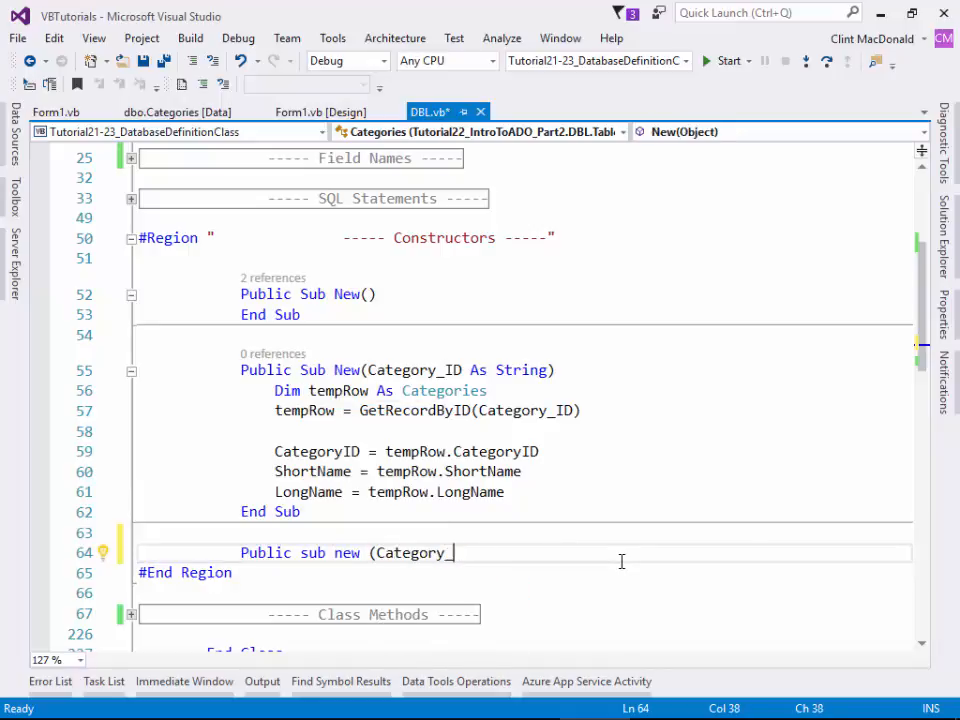
{"action": "type", "text": "ID As String,"}
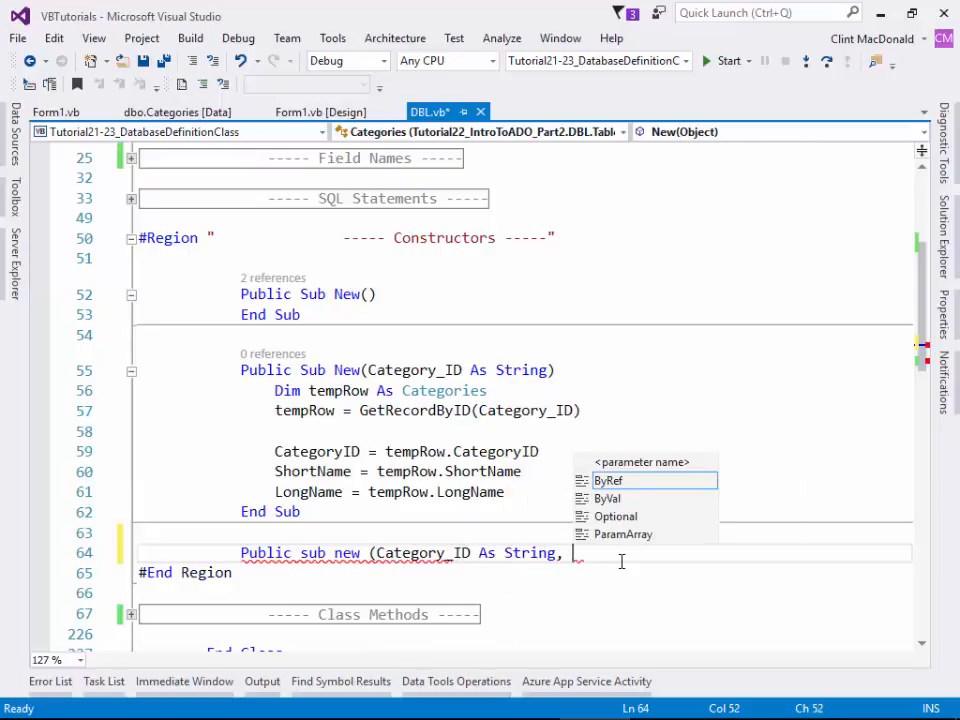
{"action": "type", "text": "Short_Nam"}
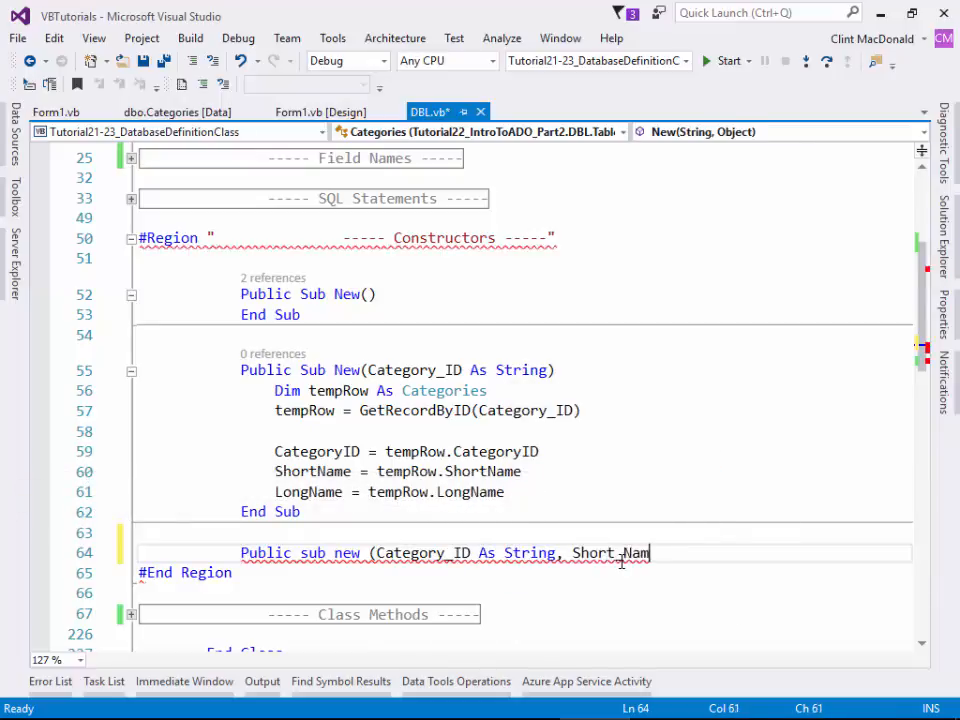
{"action": "type", "text": "As String, L"}
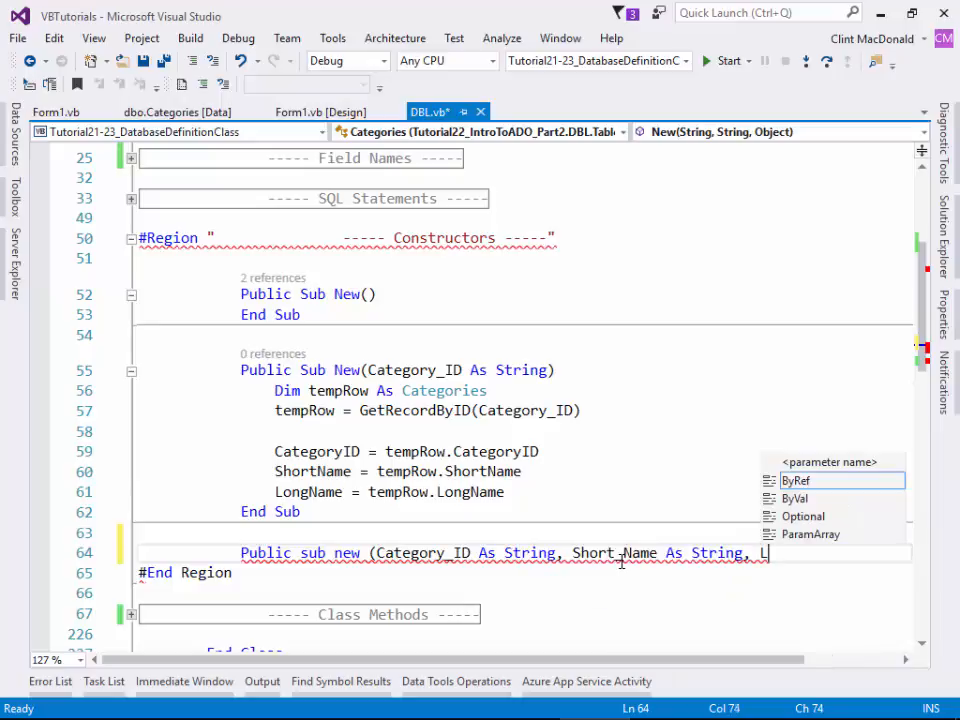
{"action": "type", "text": "Long_Name As String"}
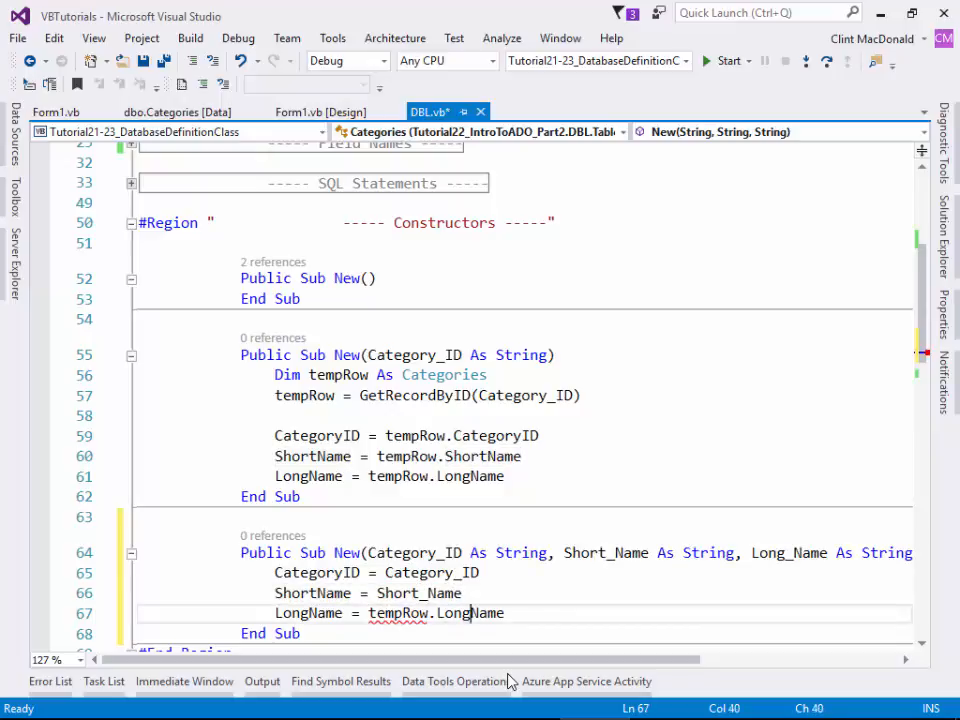
{"action": "double_click", "coordinate": [398, 613]}
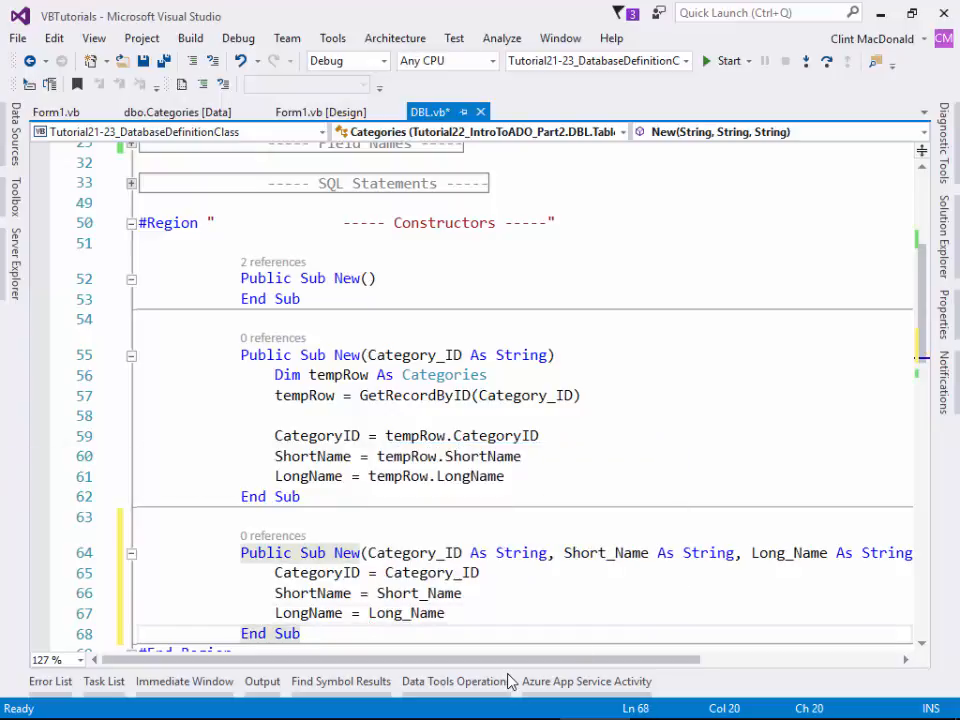
{"action": "left_click", "coordinate": [437, 497]}
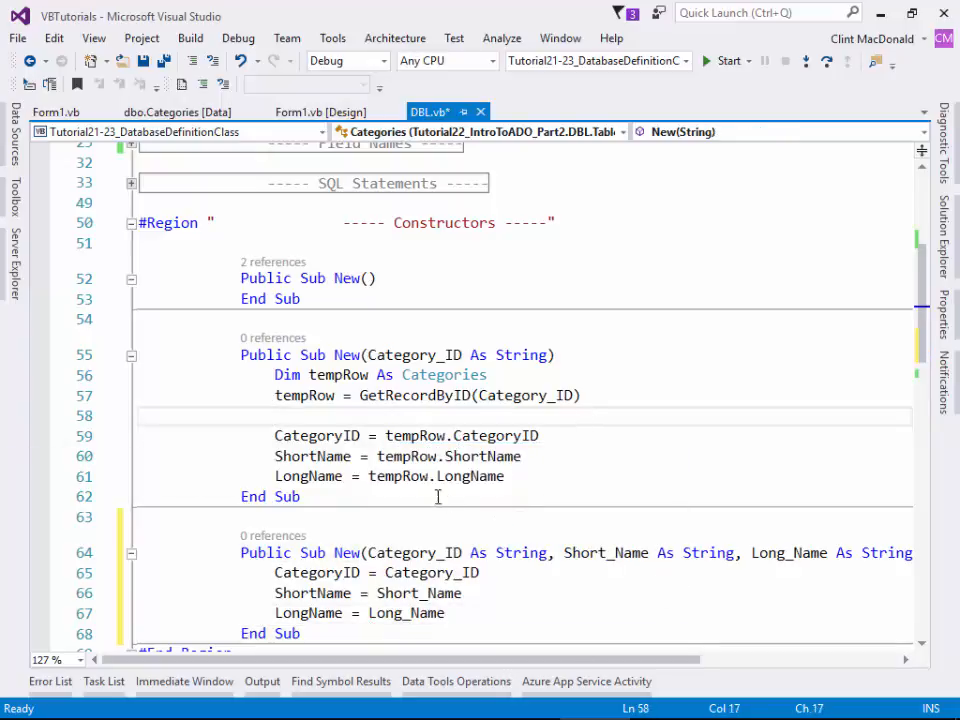
{"action": "left_click", "coordinate": [275, 415]}
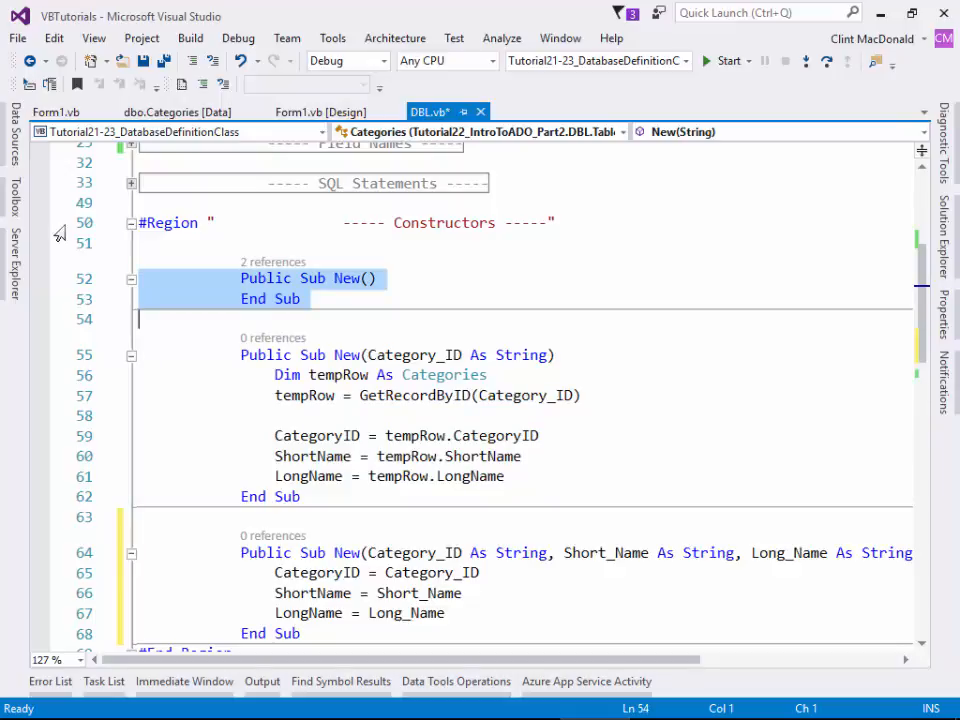
- Fold the Constructors region and expand Class Methods to reveal GetRecordByID through DeleteExisting
{"action": "left_click", "coordinate": [131, 222]}
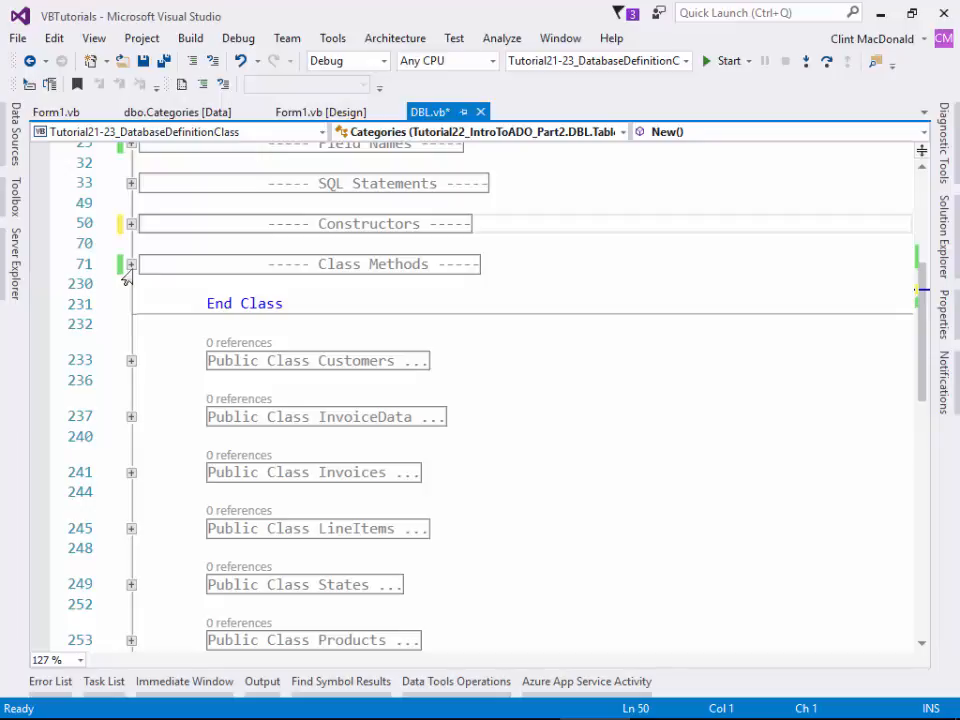
{"action": "left_click", "coordinate": [131, 263]}
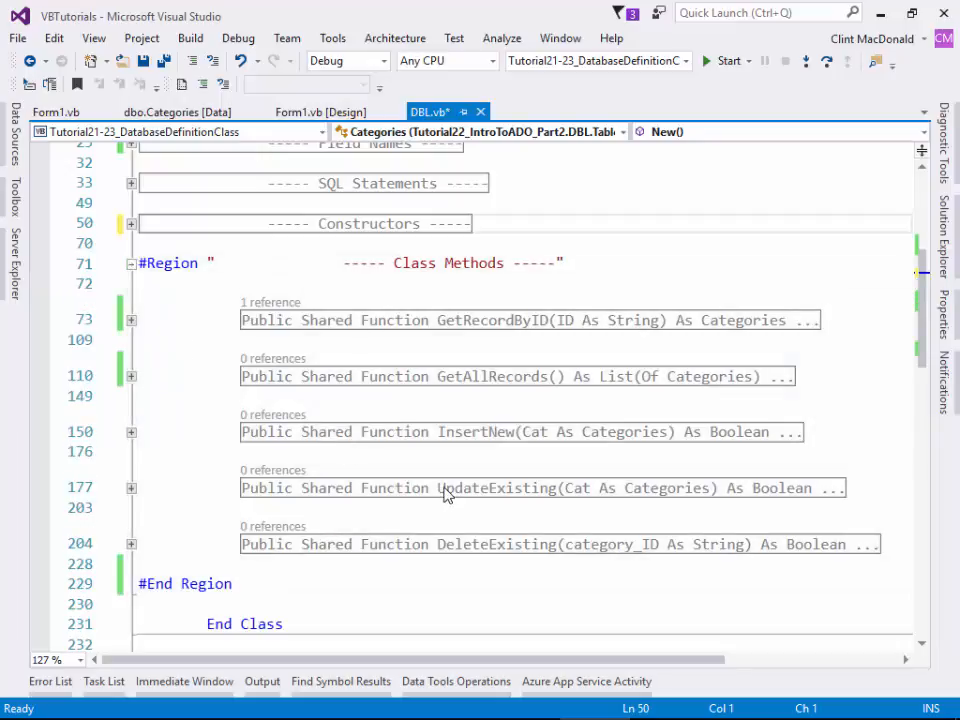
{"action": "mouse_move", "coordinate": [330, 340]}
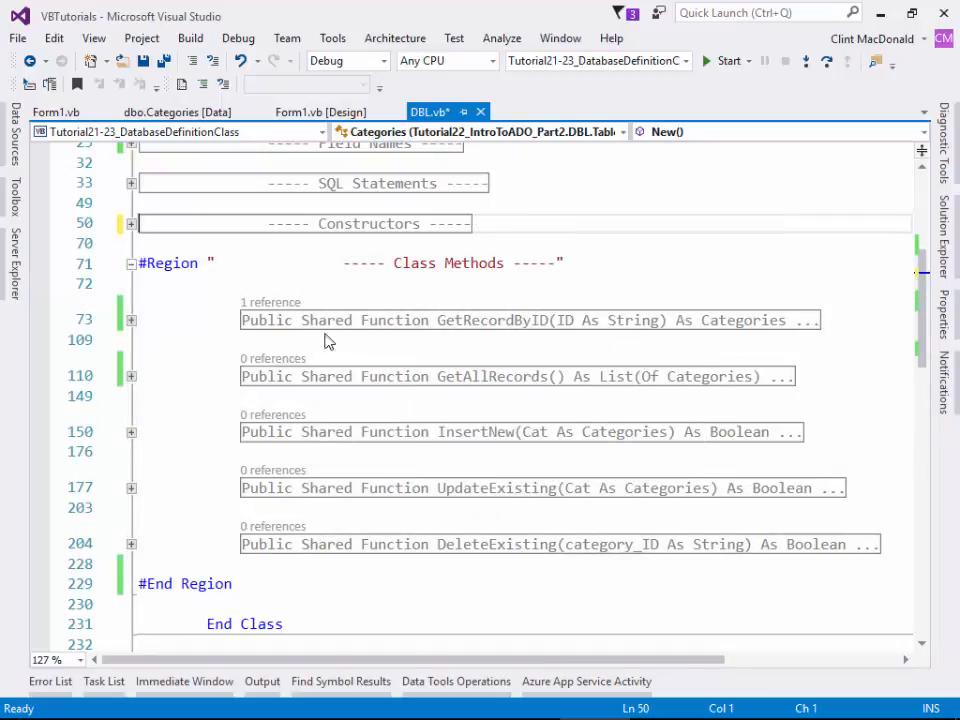